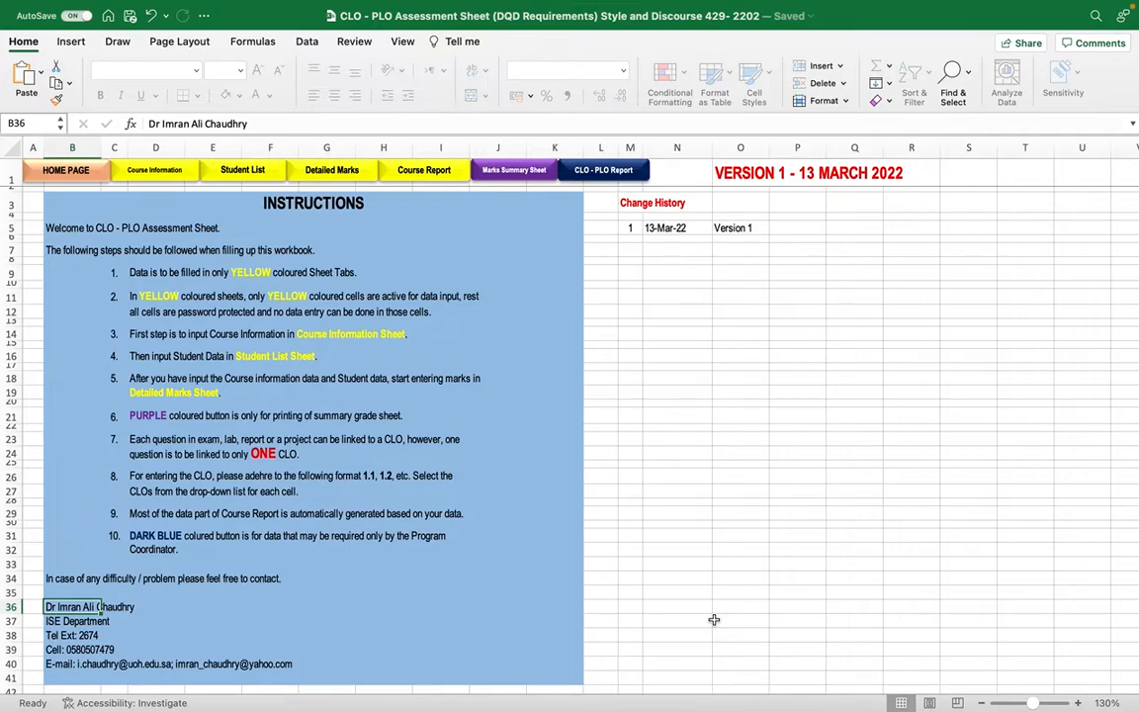
pyautogui.moveTo(241, 324)
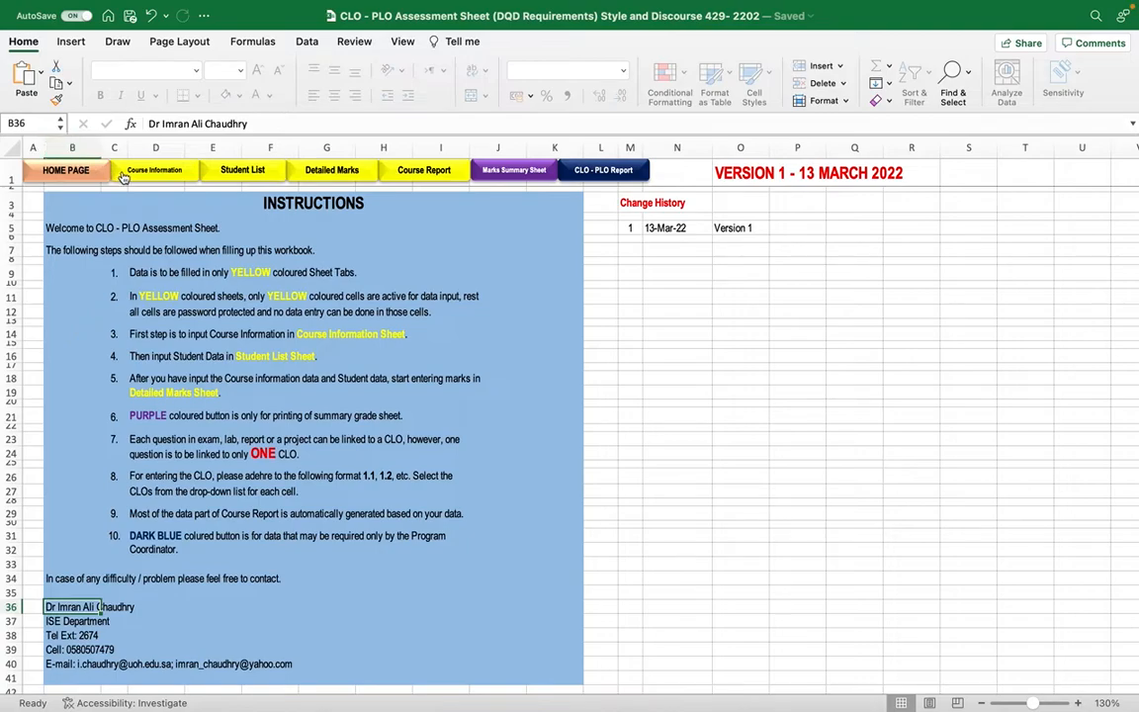
pyautogui.moveTo(185, 201)
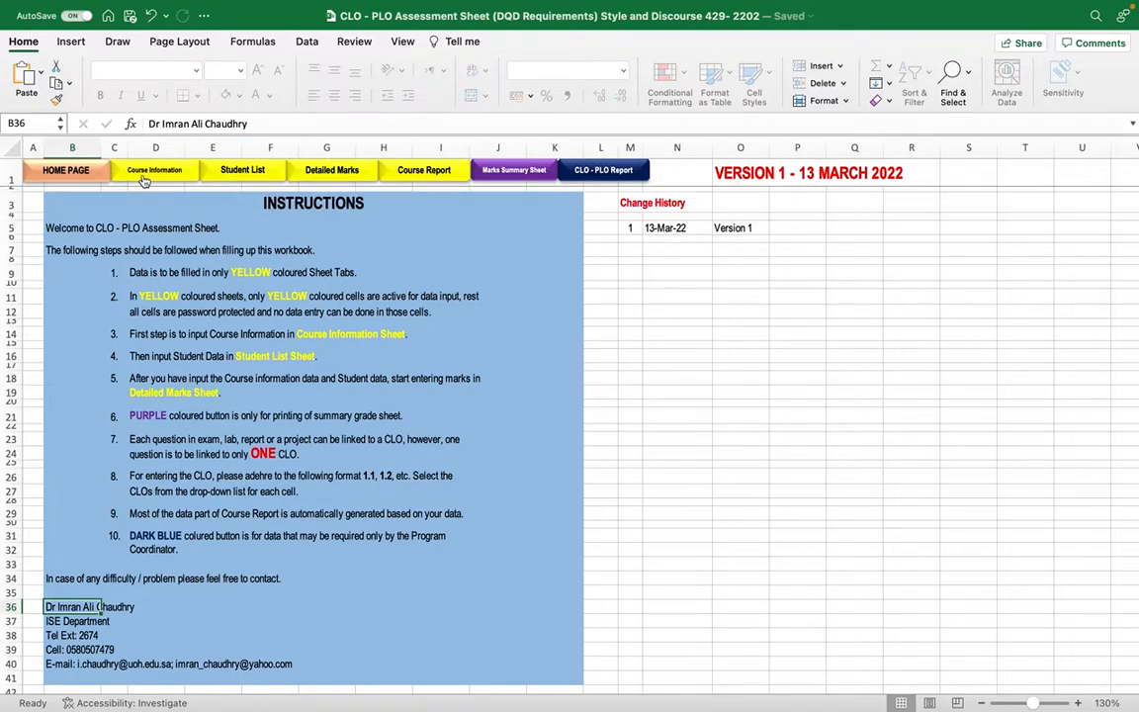
pyautogui.moveTo(37, 194)
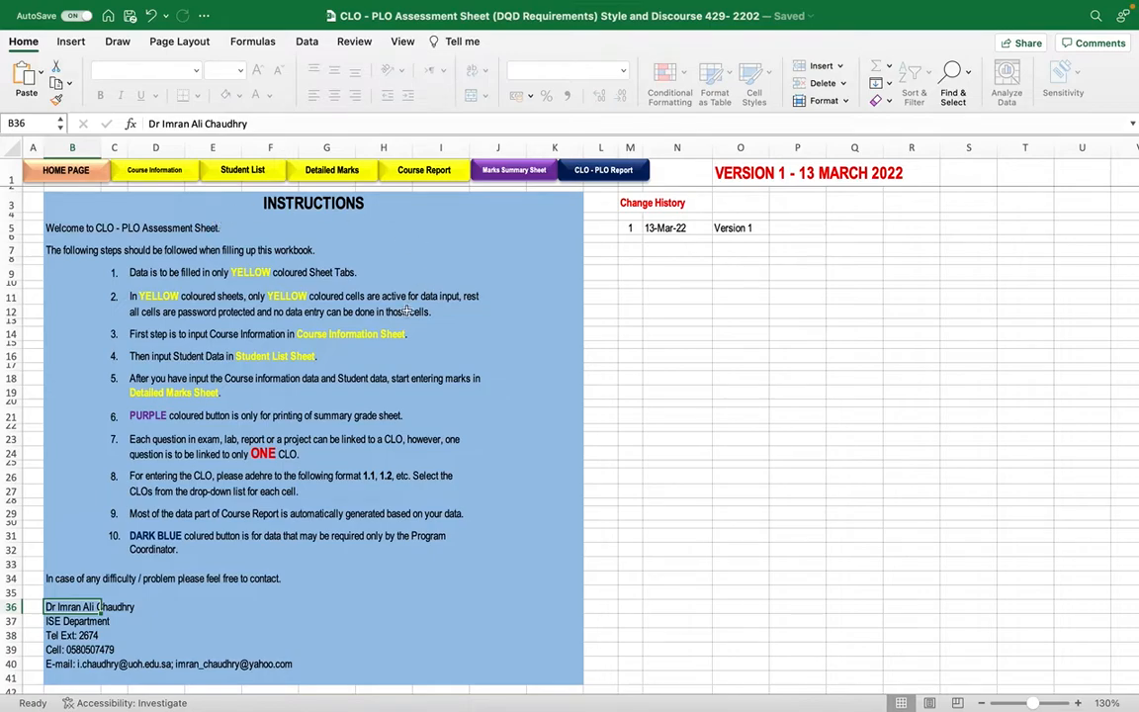
pyautogui.moveTo(91, 285)
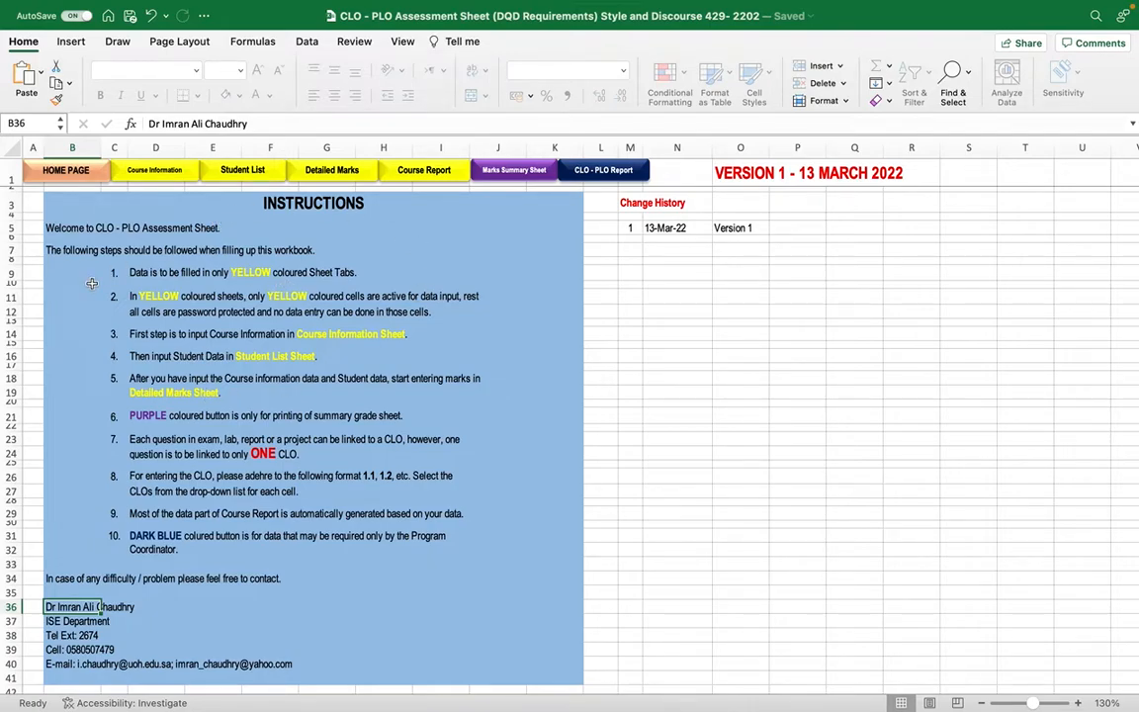
pyautogui.moveTo(61, 188)
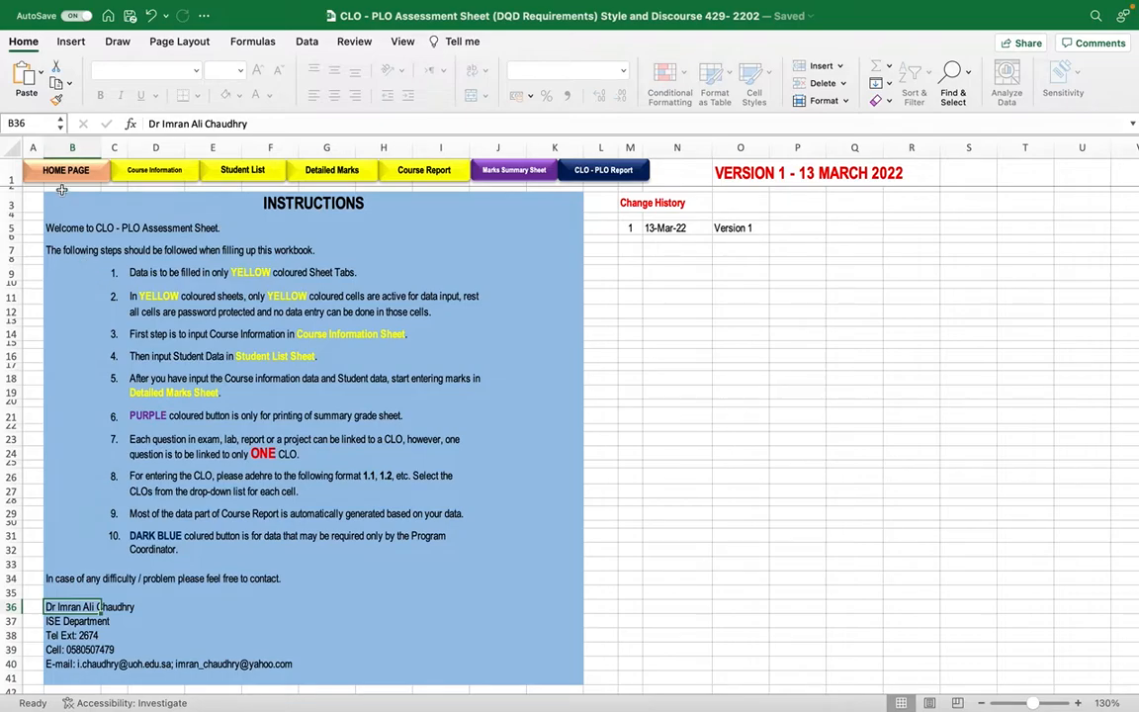
pyautogui.moveTo(155, 170)
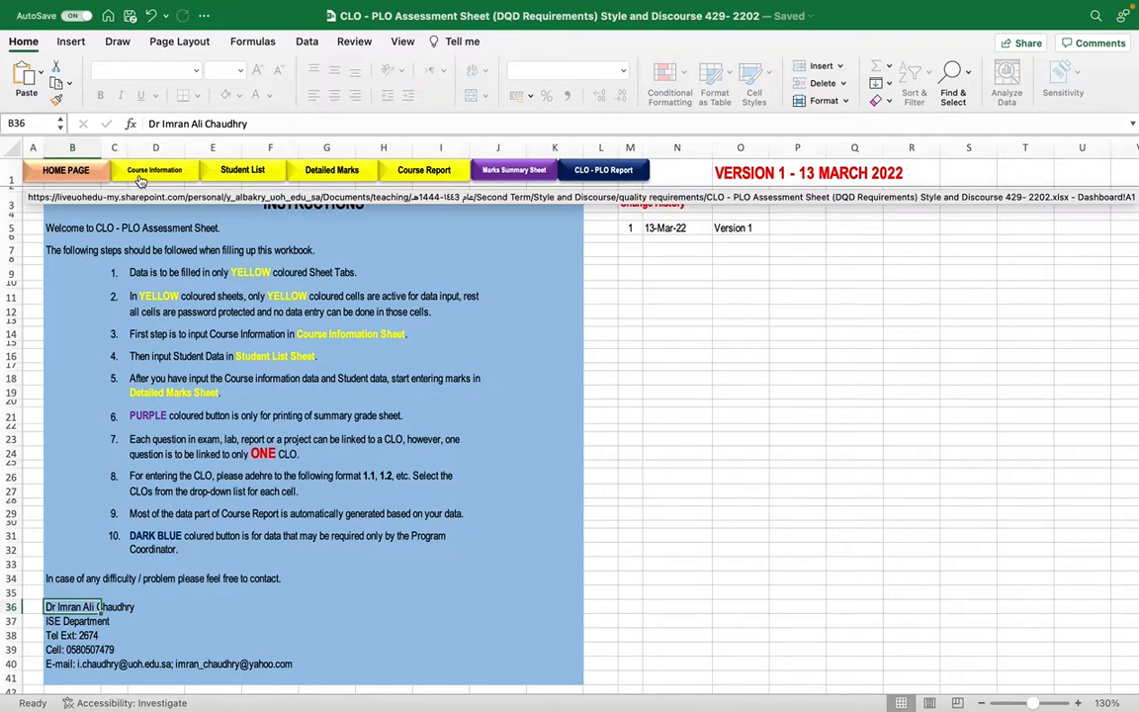
# Switch to the Course Information sheet and check CLO 1.1 and its mapped PLO.
pyautogui.click(154, 170)
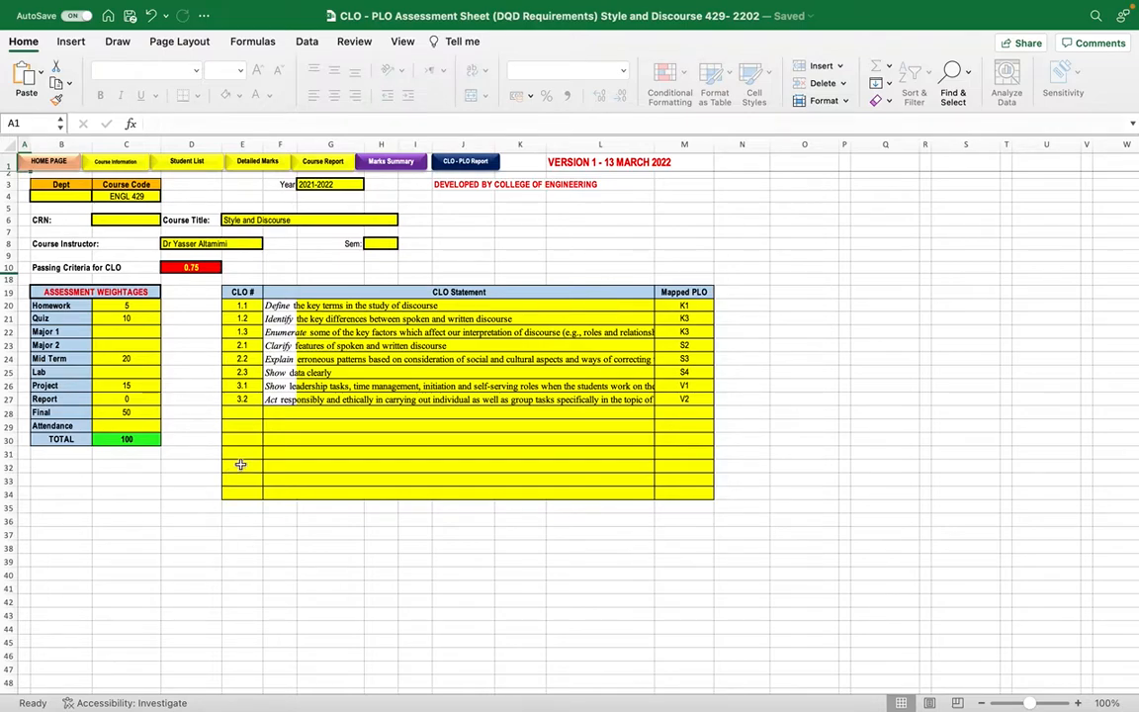
pyautogui.click(265, 309)
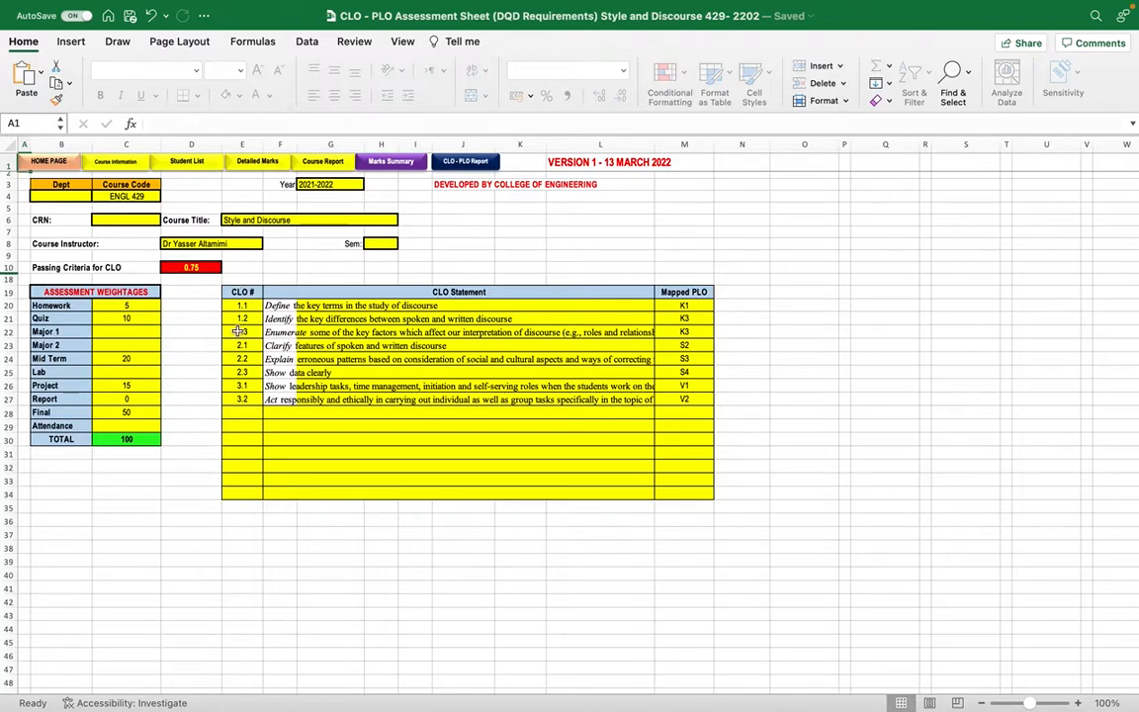
pyautogui.moveTo(704, 332)
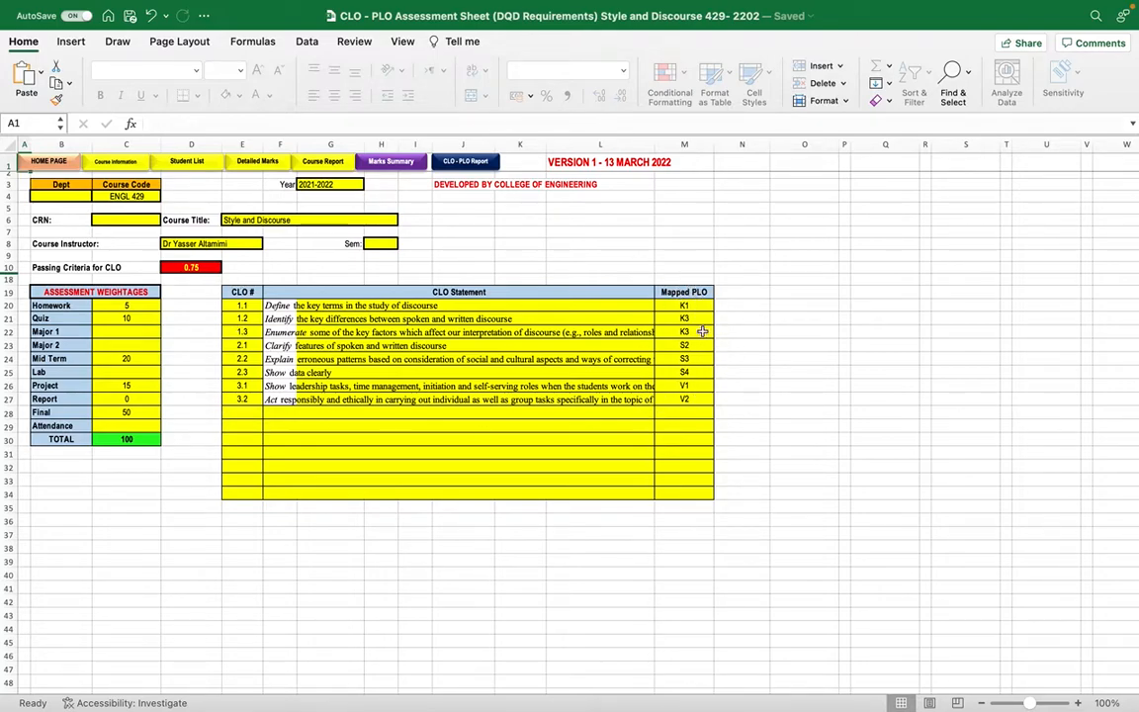
pyautogui.moveTo(695, 374)
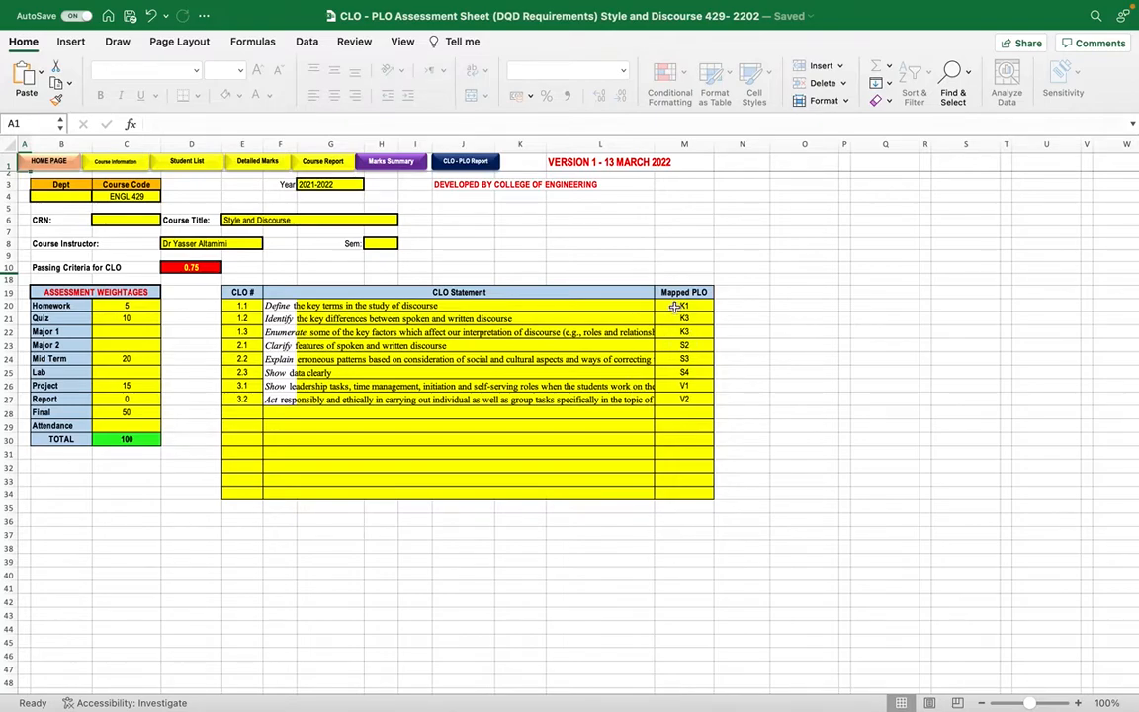
pyautogui.click(684, 305)
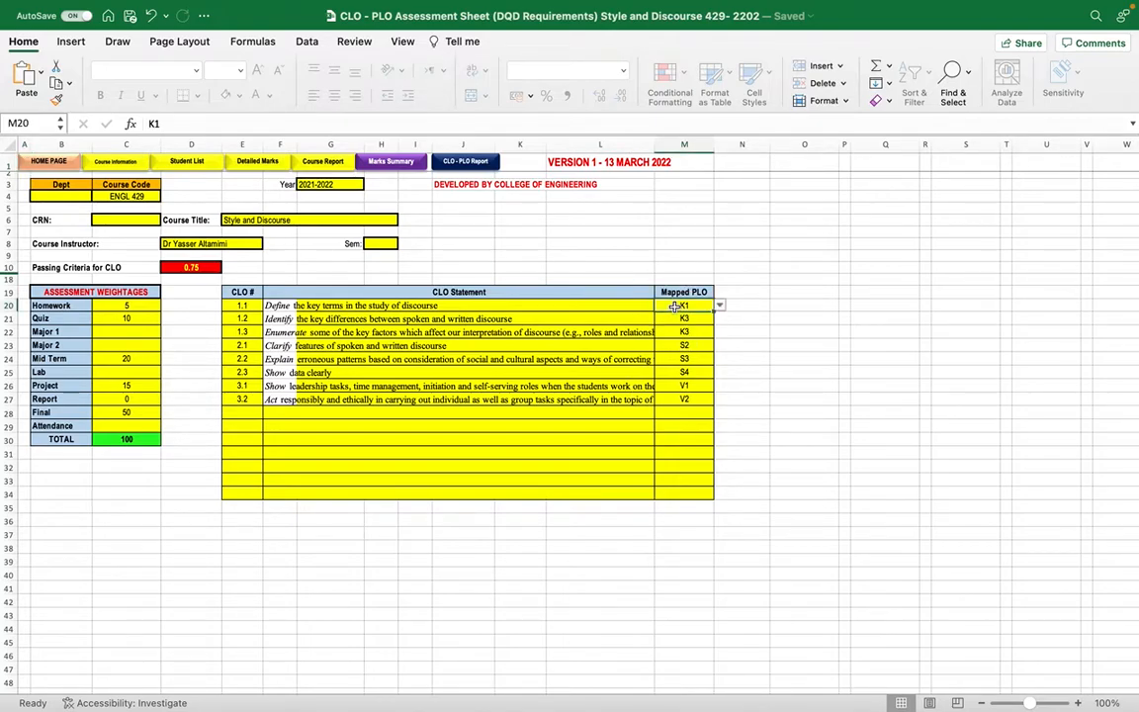
pyautogui.click(242, 305)
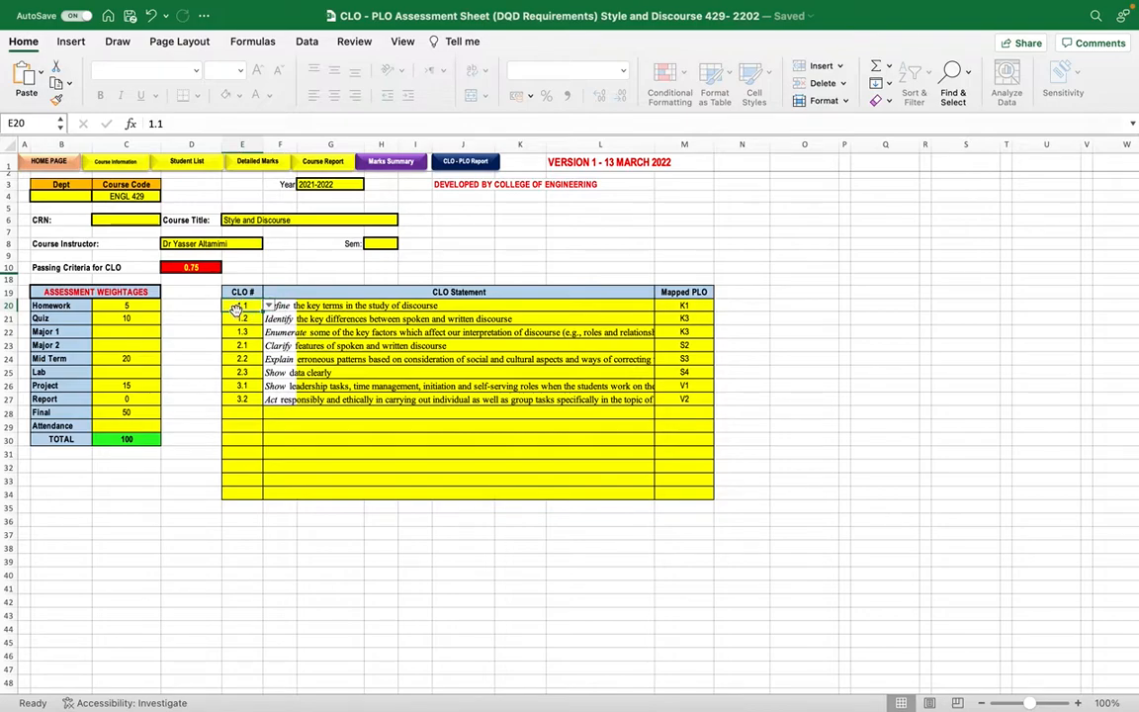
# Review the CLO number dropdown (1.1–3.2) and the first CLO statement, leaving values unchanged.
pyautogui.click(267, 304)
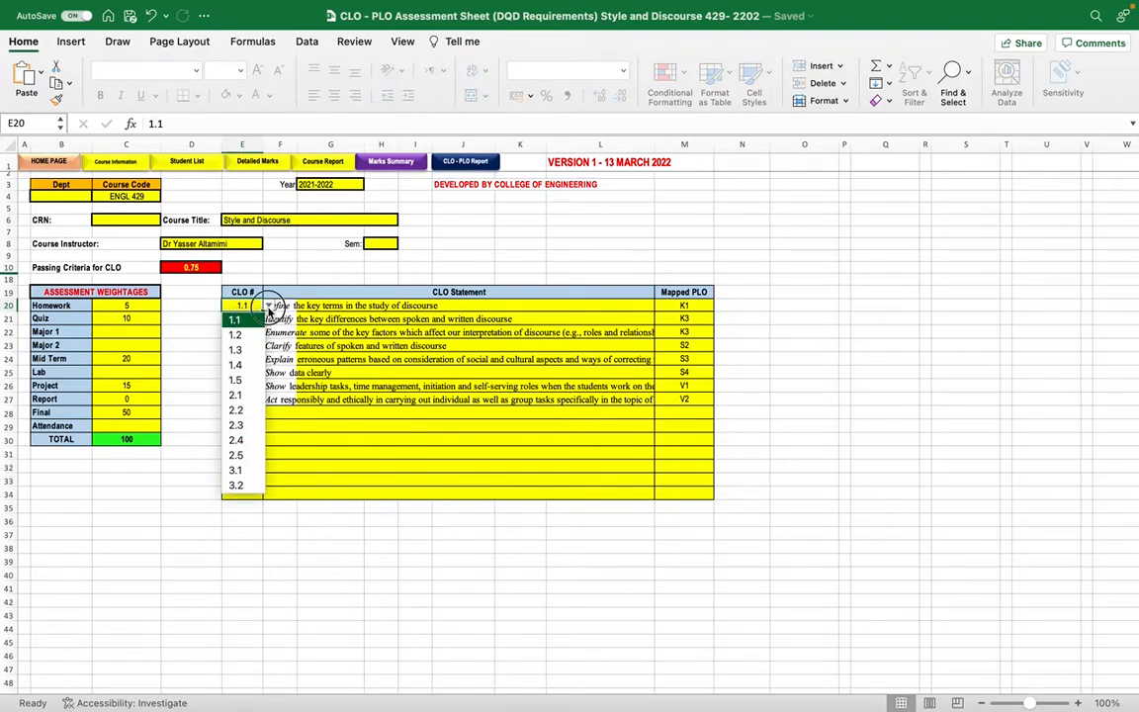
pyautogui.click(267, 304)
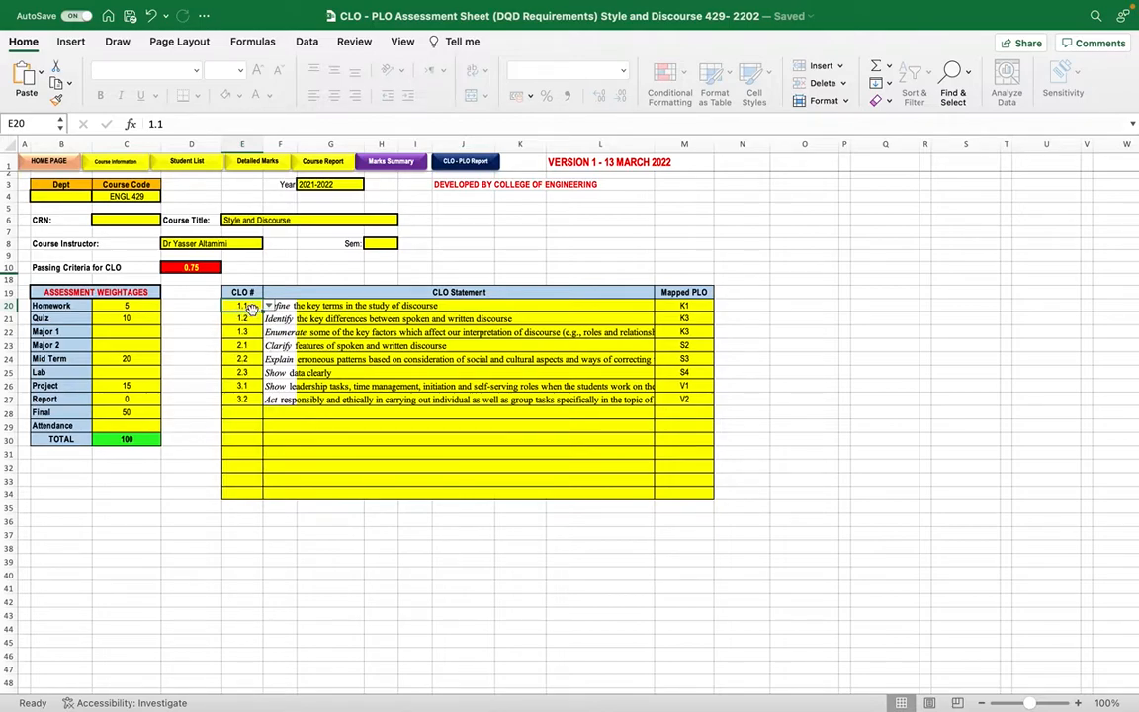
pyautogui.click(330, 304)
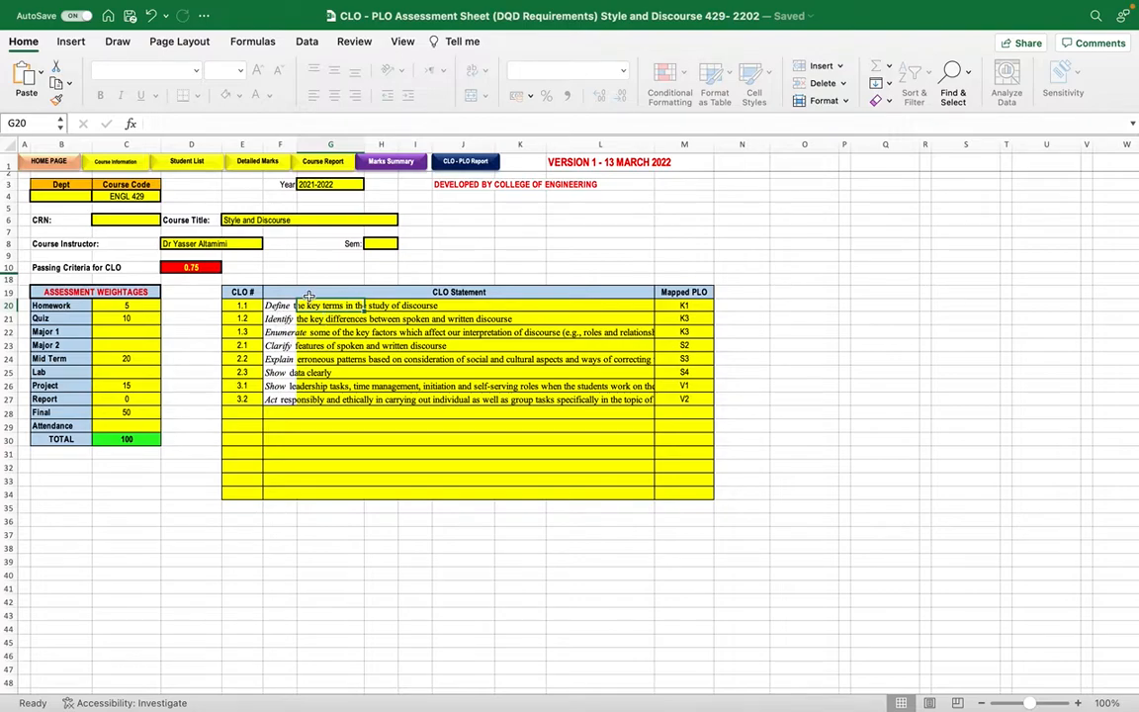
pyautogui.moveTo(352, 332)
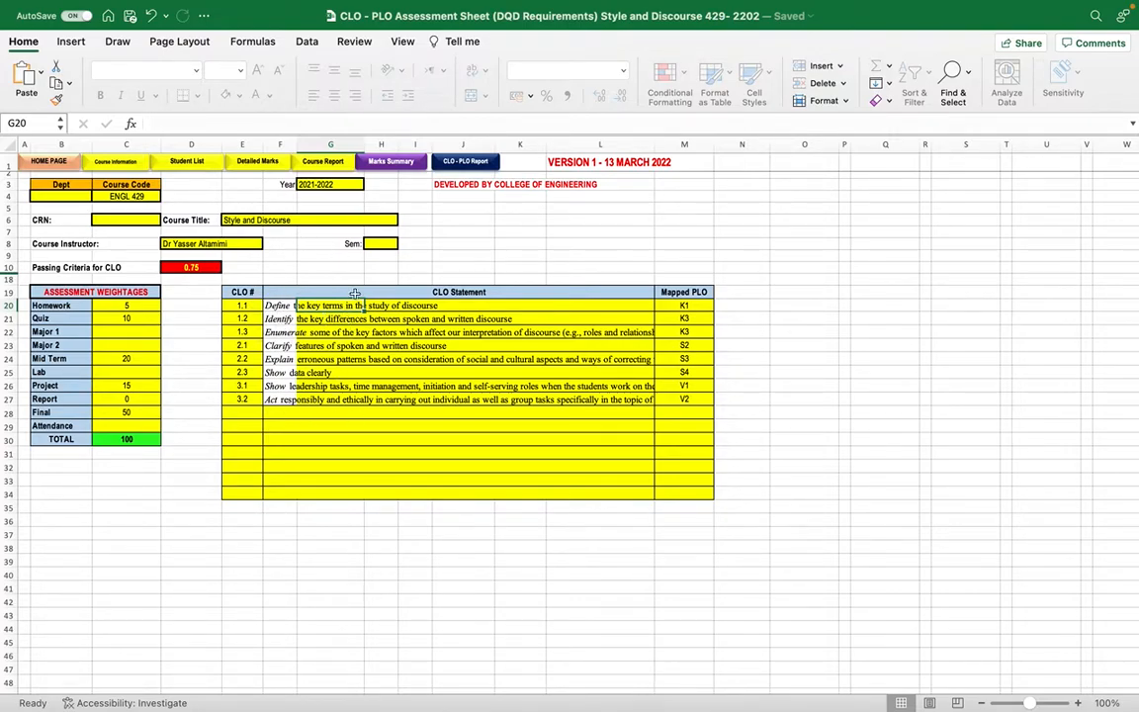
pyautogui.click(684, 305)
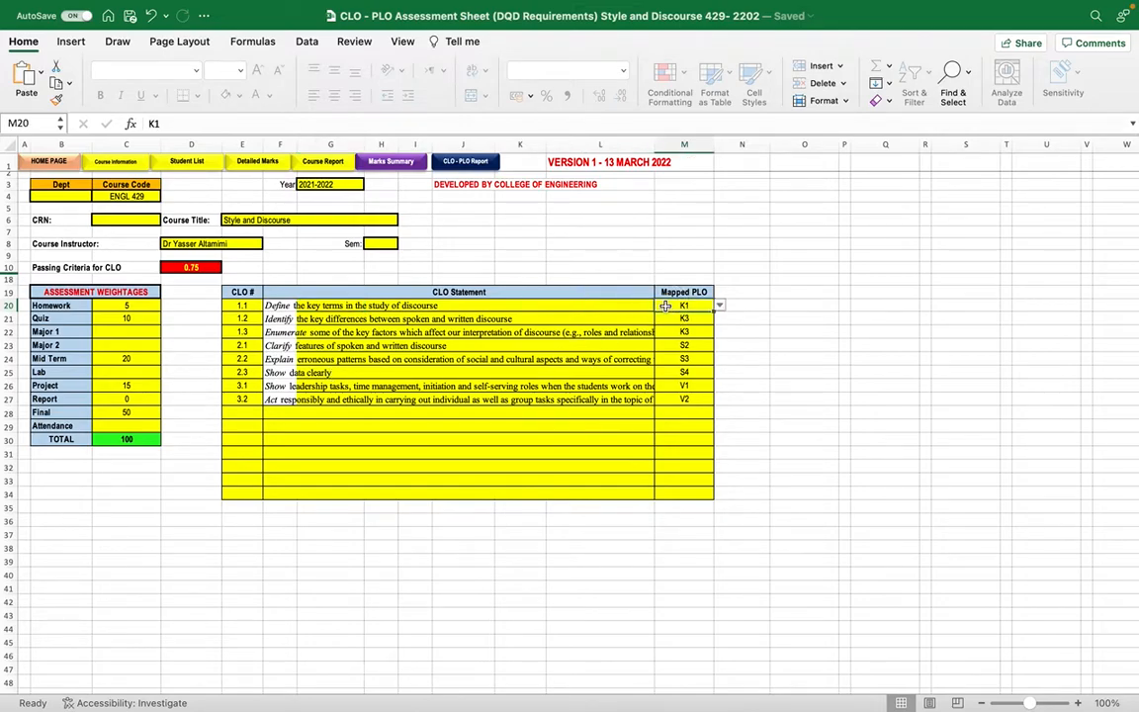
pyautogui.click(719, 305)
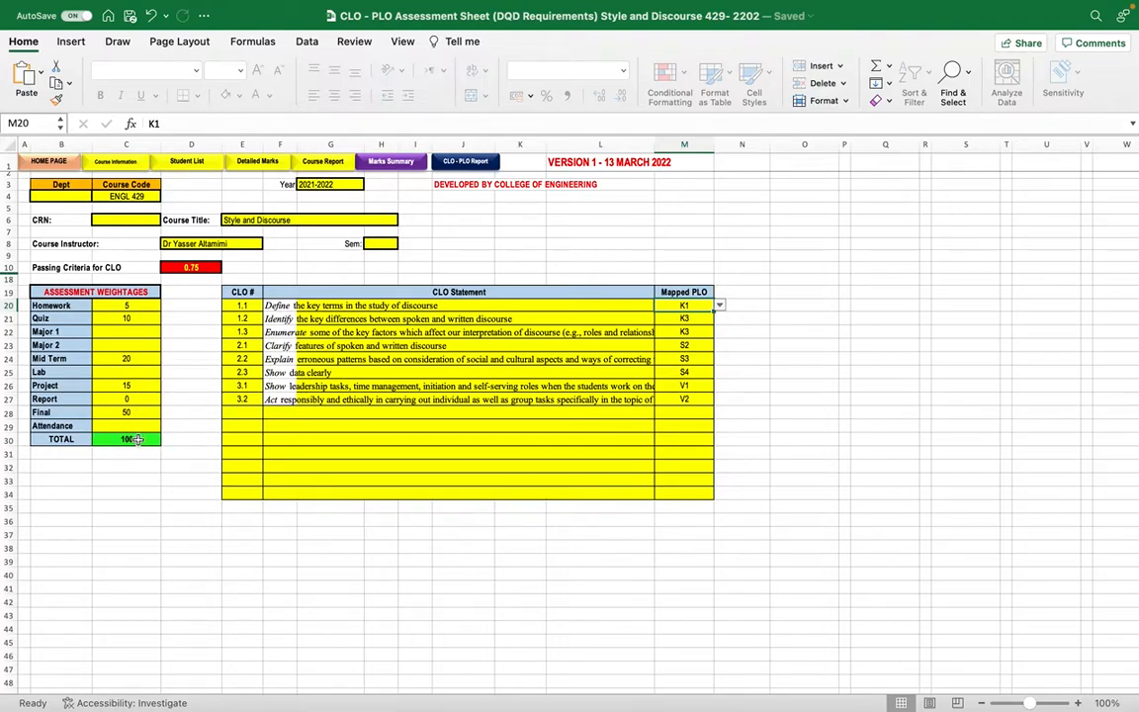
pyautogui.moveTo(84, 495)
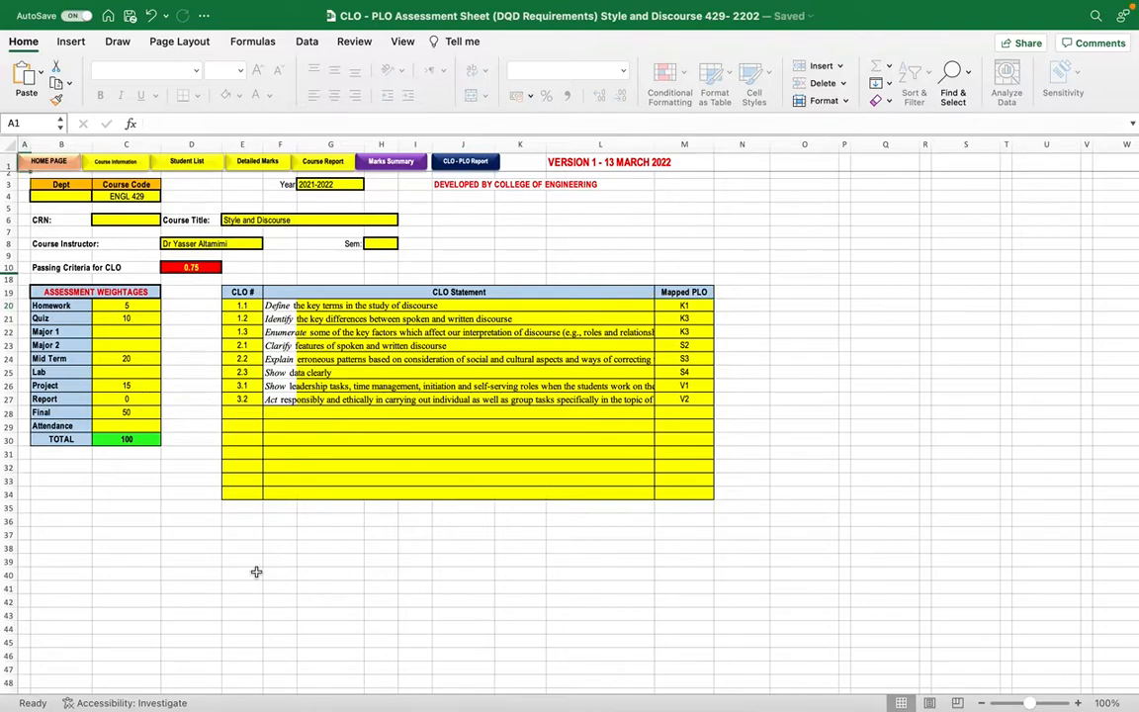
pyautogui.moveTo(185, 163)
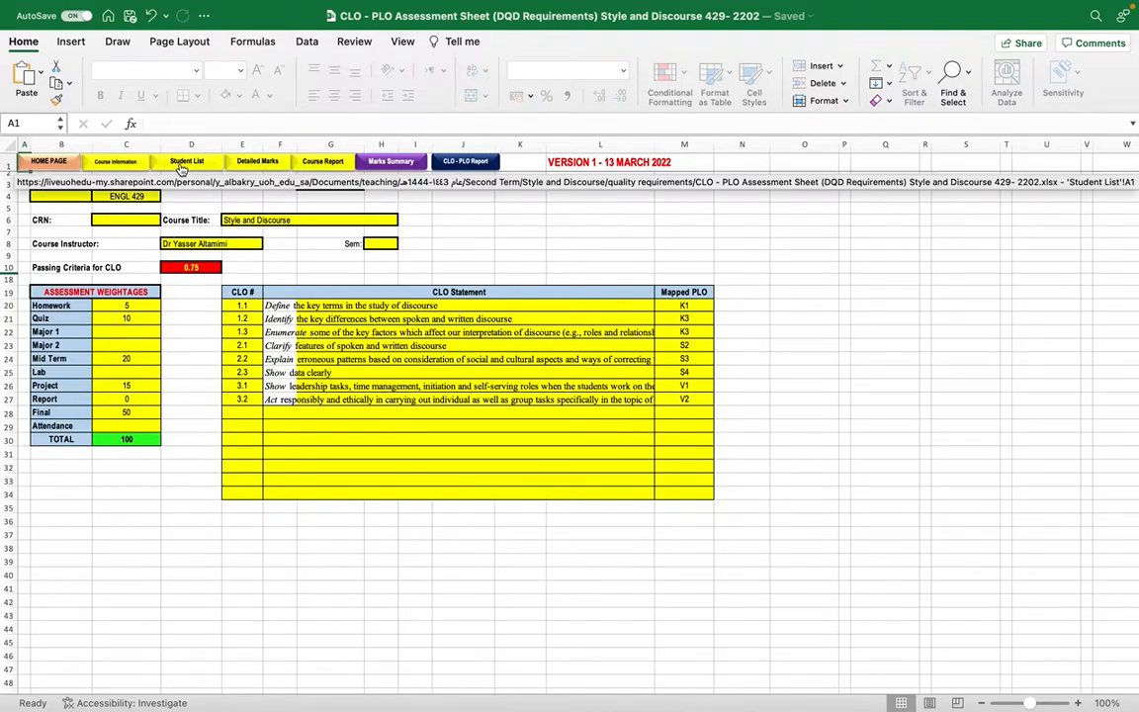
# Switch to the Student List sheet and scroll through student IDs, names and DN/W status.
pyautogui.click(186, 162)
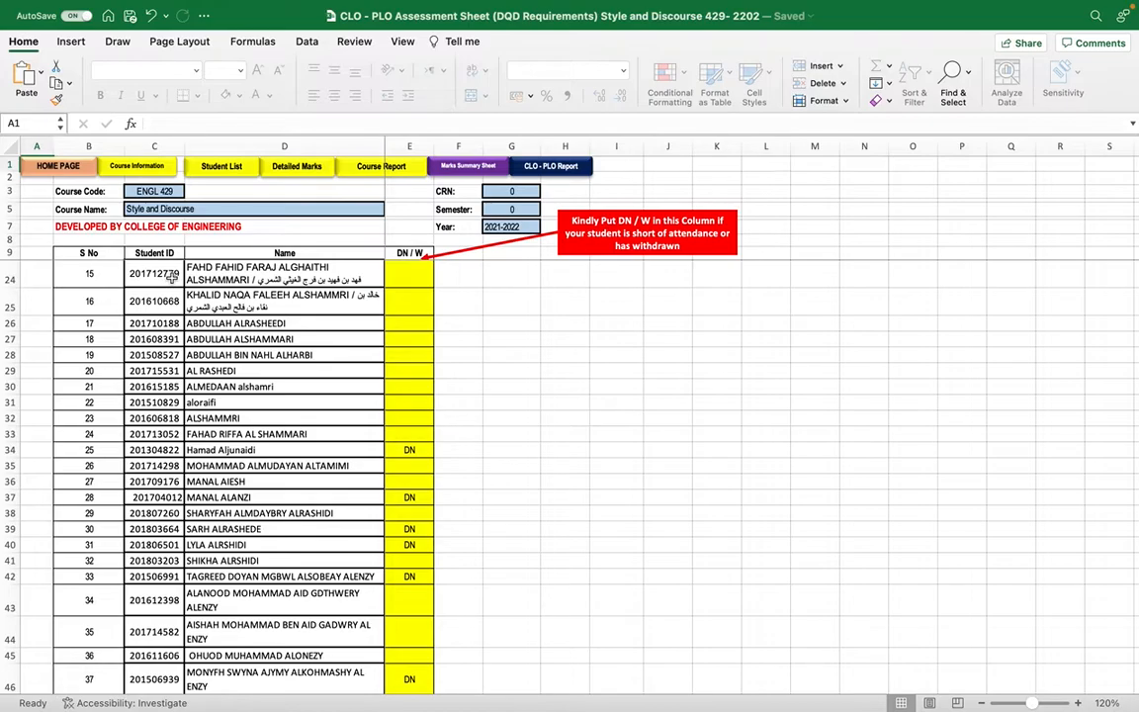
pyautogui.scroll(-3)
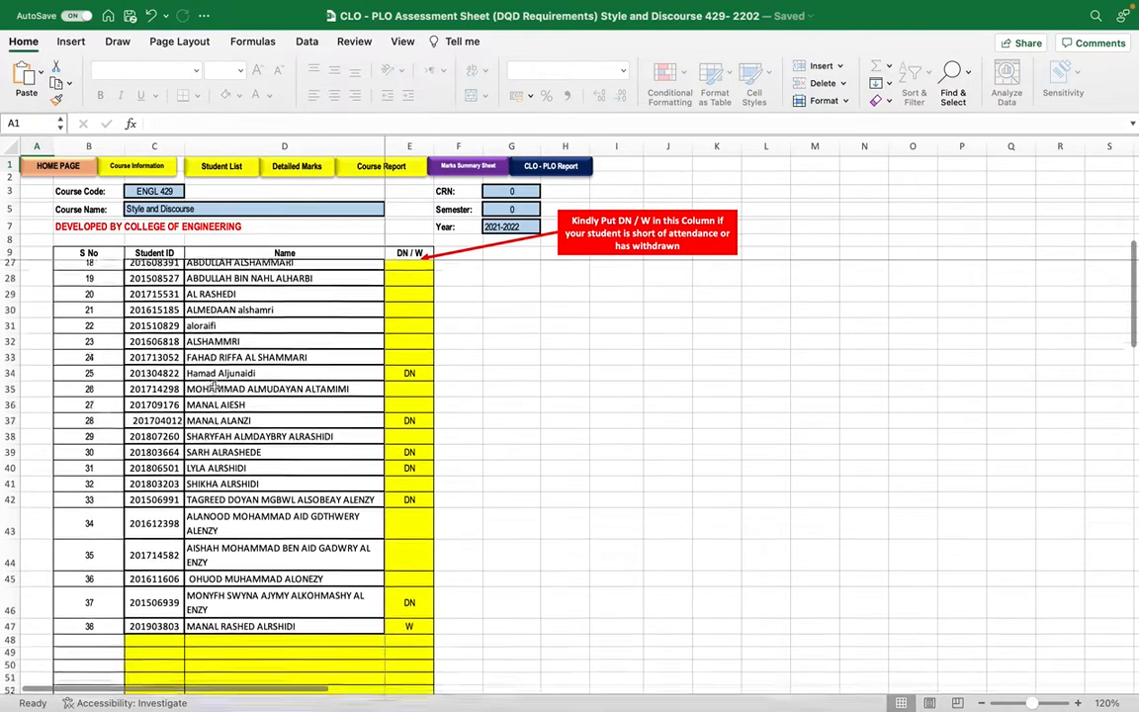
pyautogui.scroll(-3)
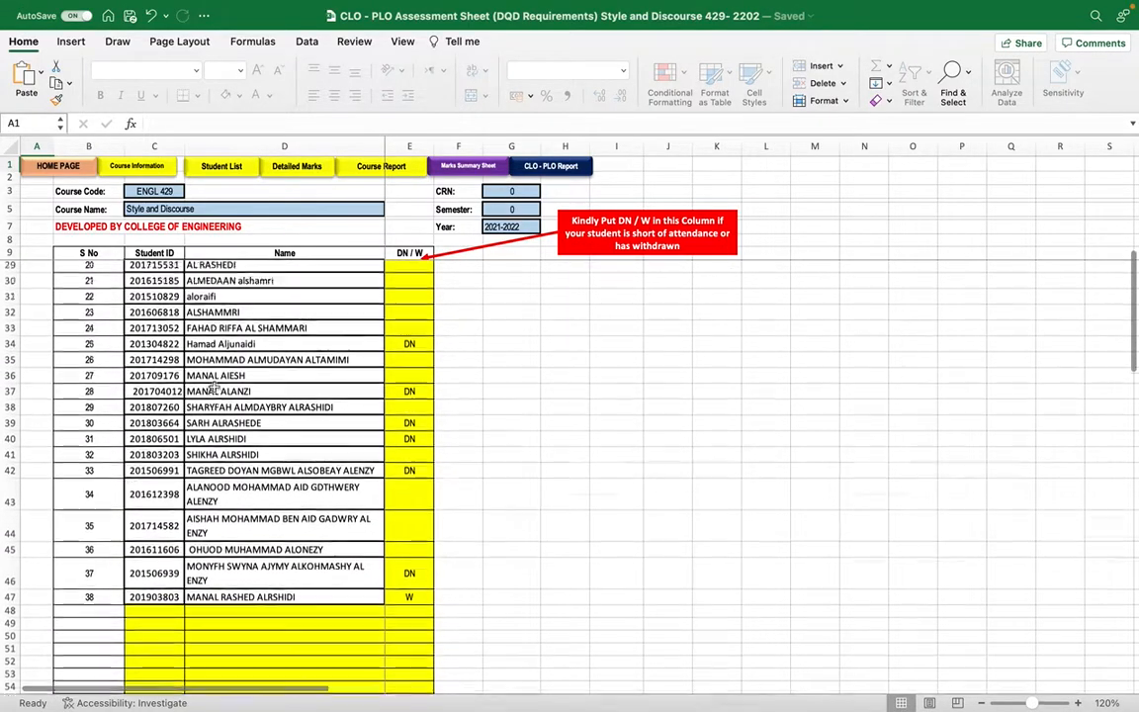
pyautogui.scroll(3)
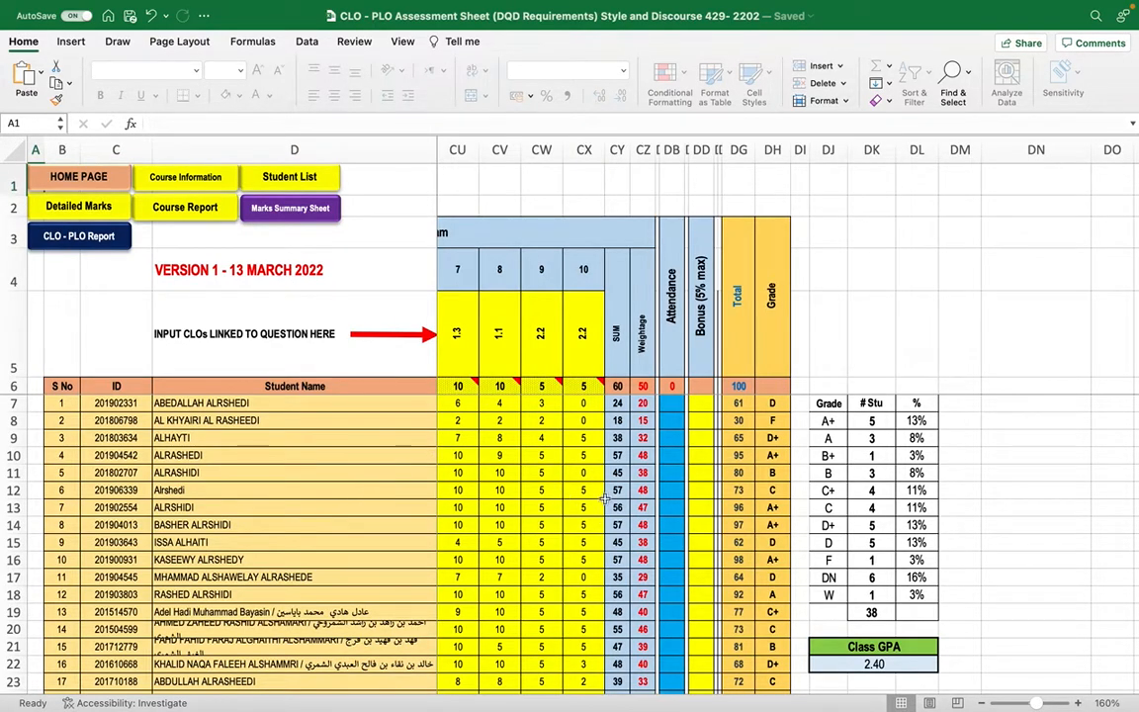
pyautogui.hscroll(3)
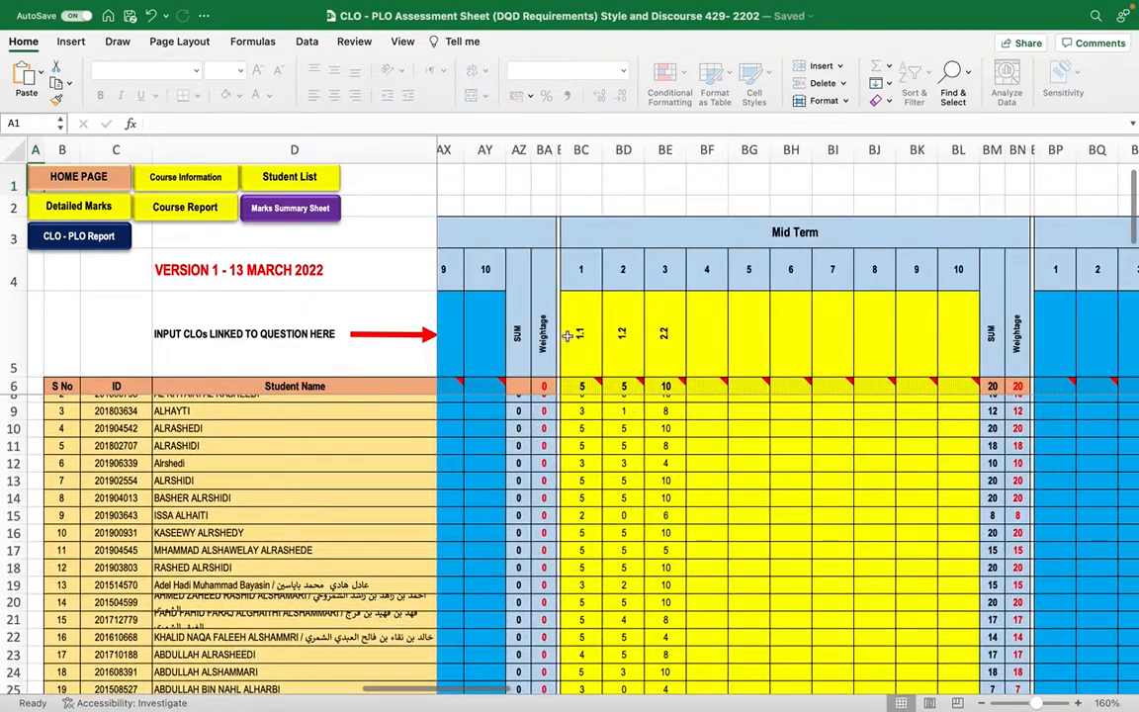
pyautogui.hscroll(-3)
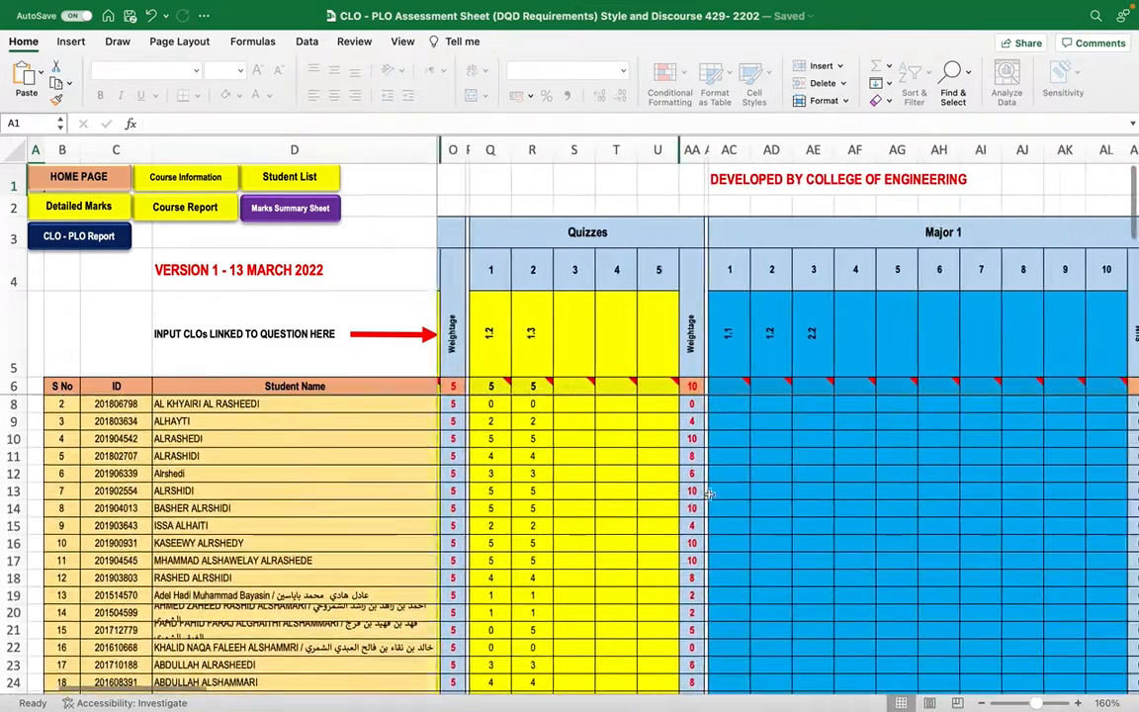
pyautogui.hscroll(-3)
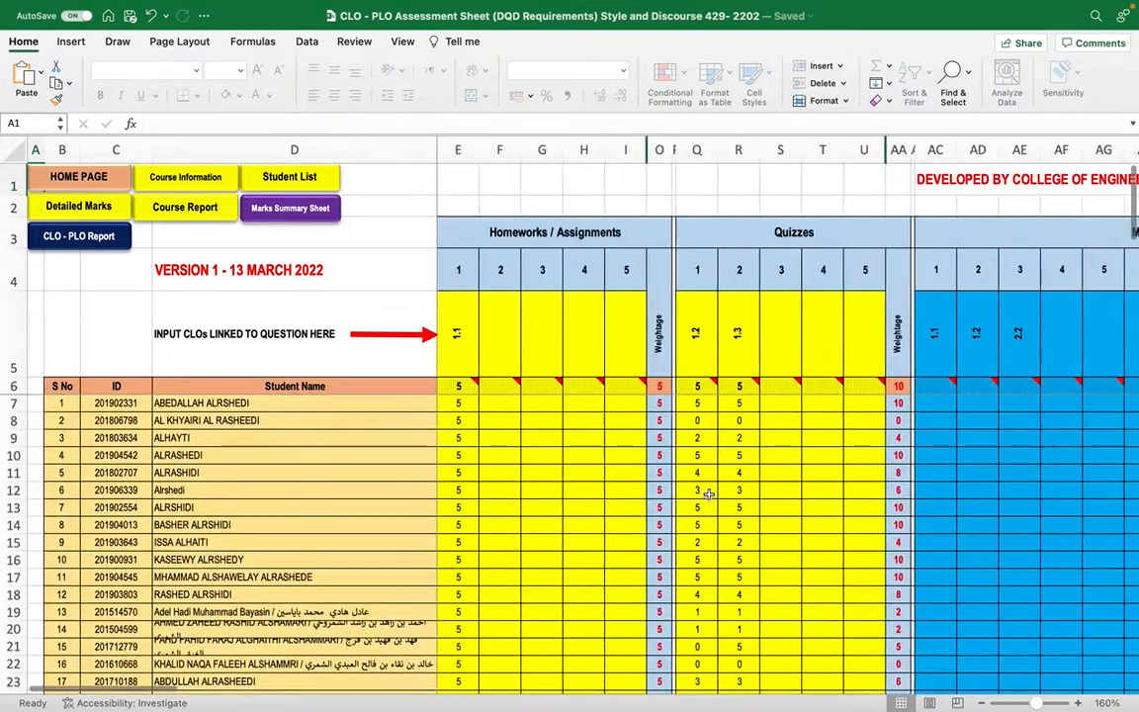
pyautogui.moveTo(150, 324)
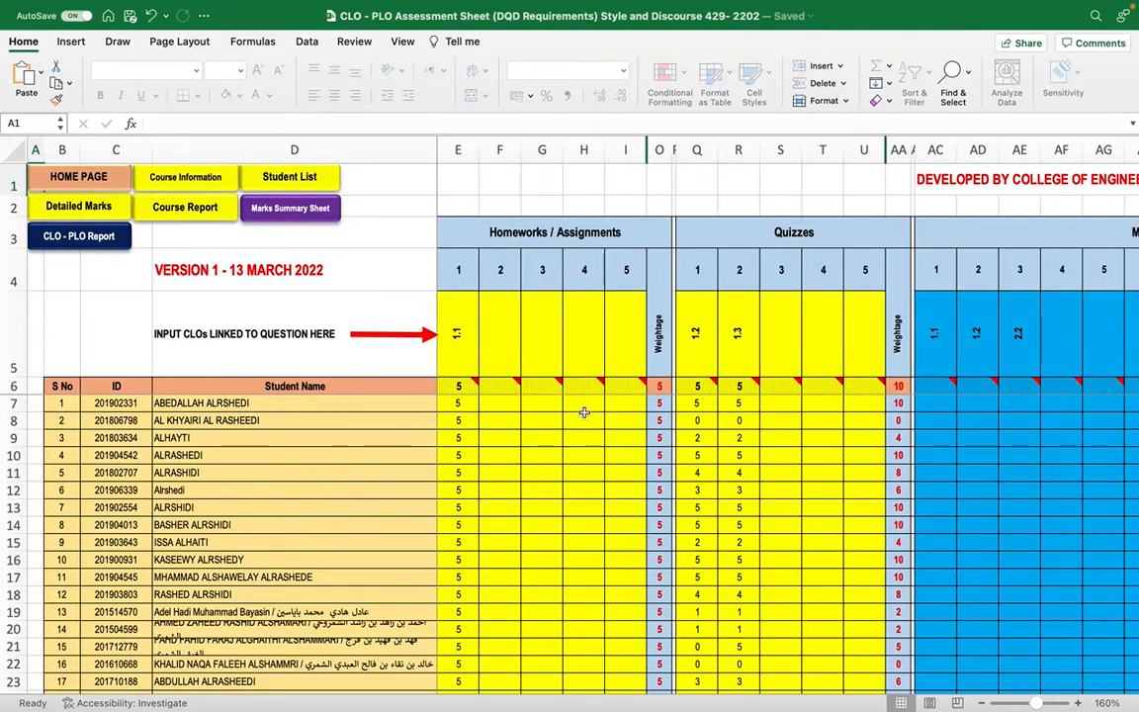
pyautogui.moveTo(653, 397)
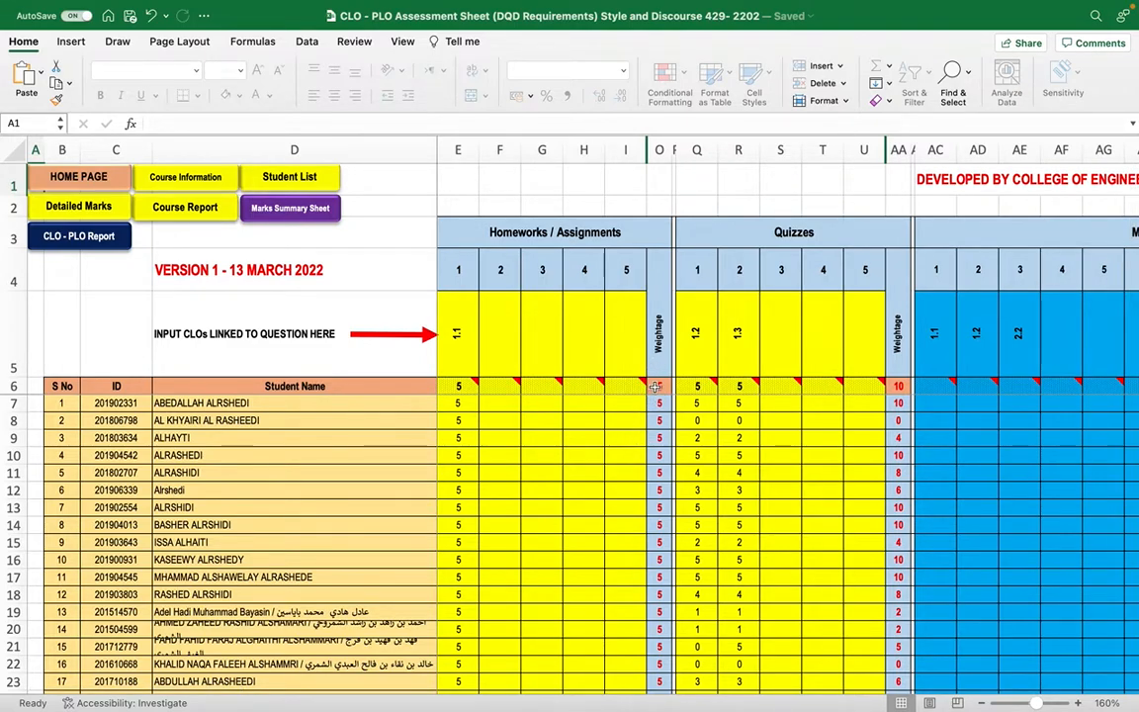
pyautogui.click(659, 385)
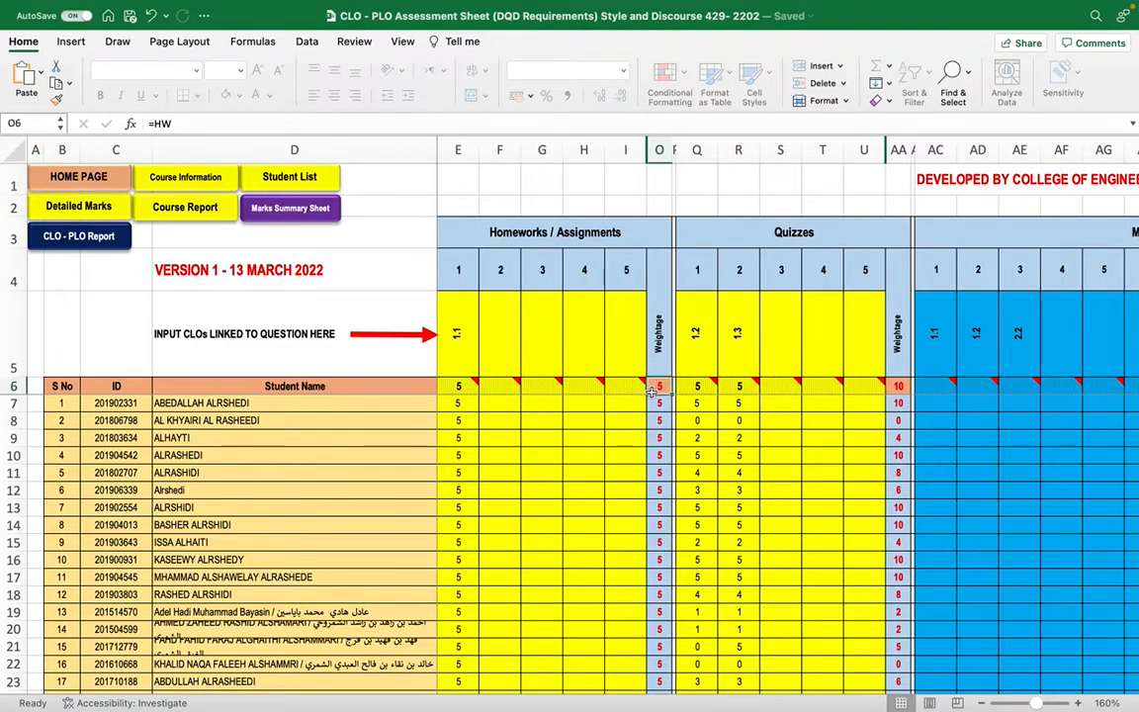
pyautogui.moveTo(178, 188)
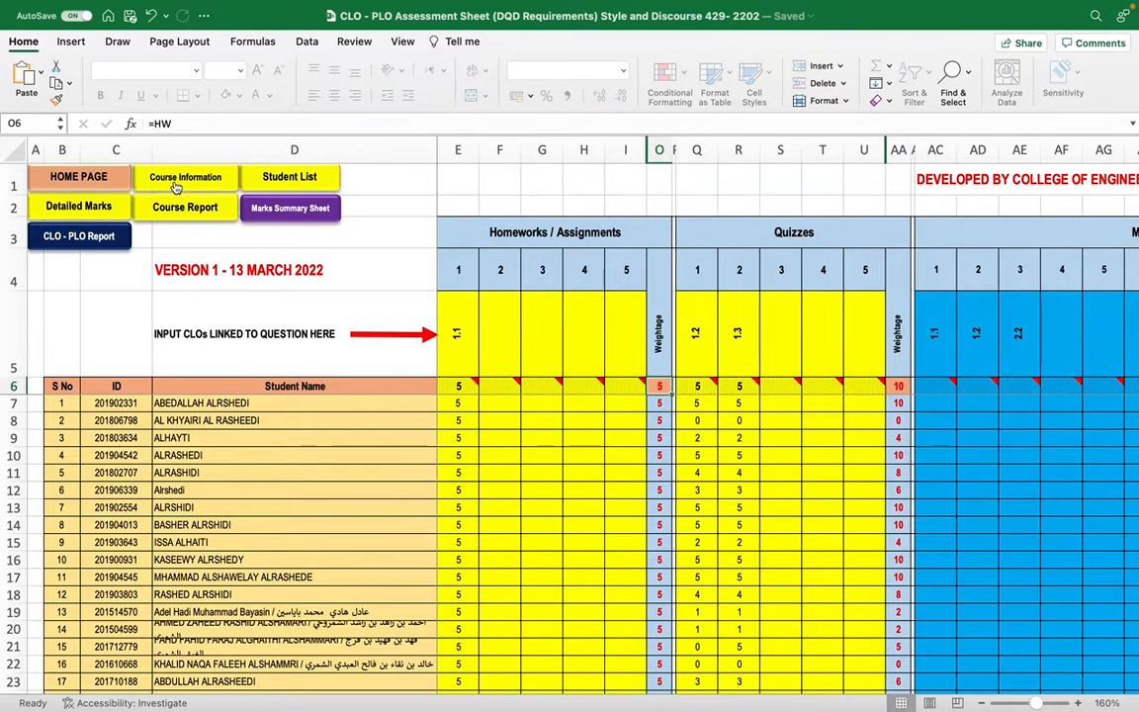
pyautogui.moveTo(186, 178)
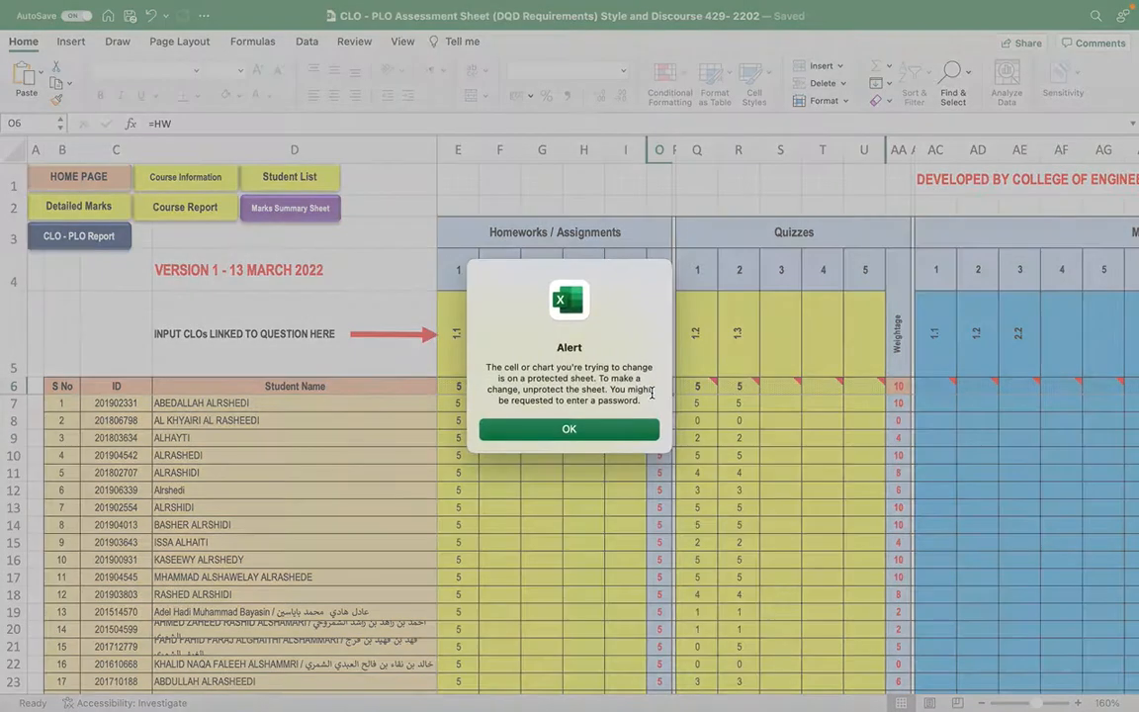
pyautogui.click(570, 428)
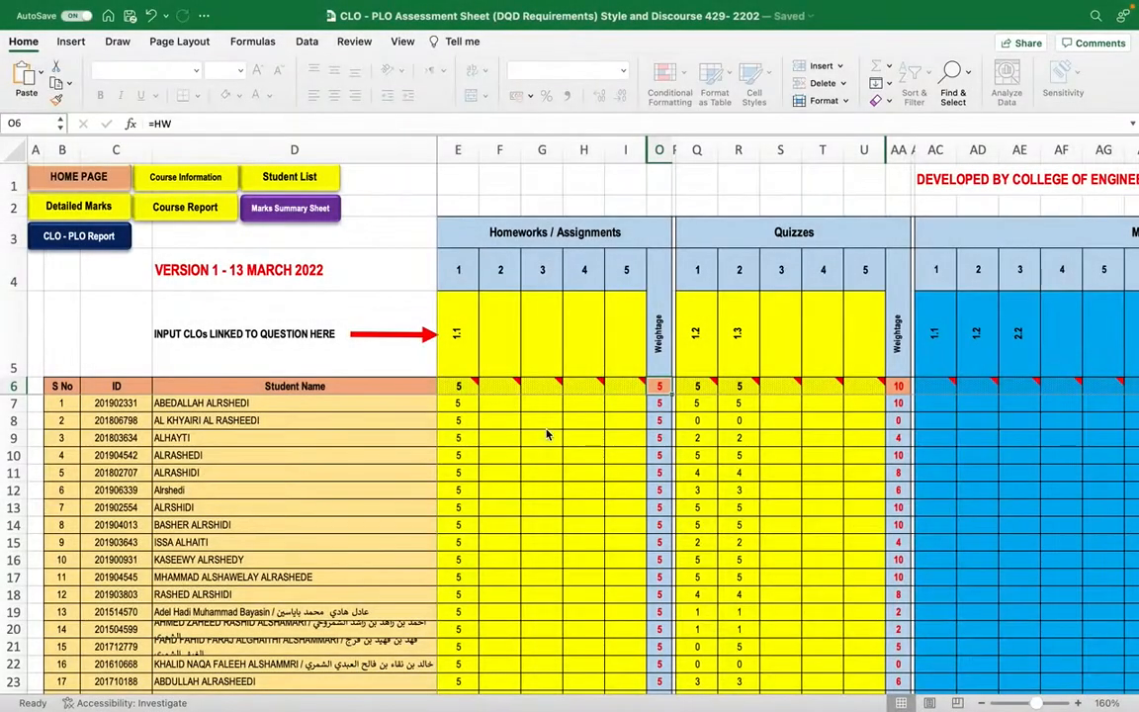
pyautogui.moveTo(641, 403)
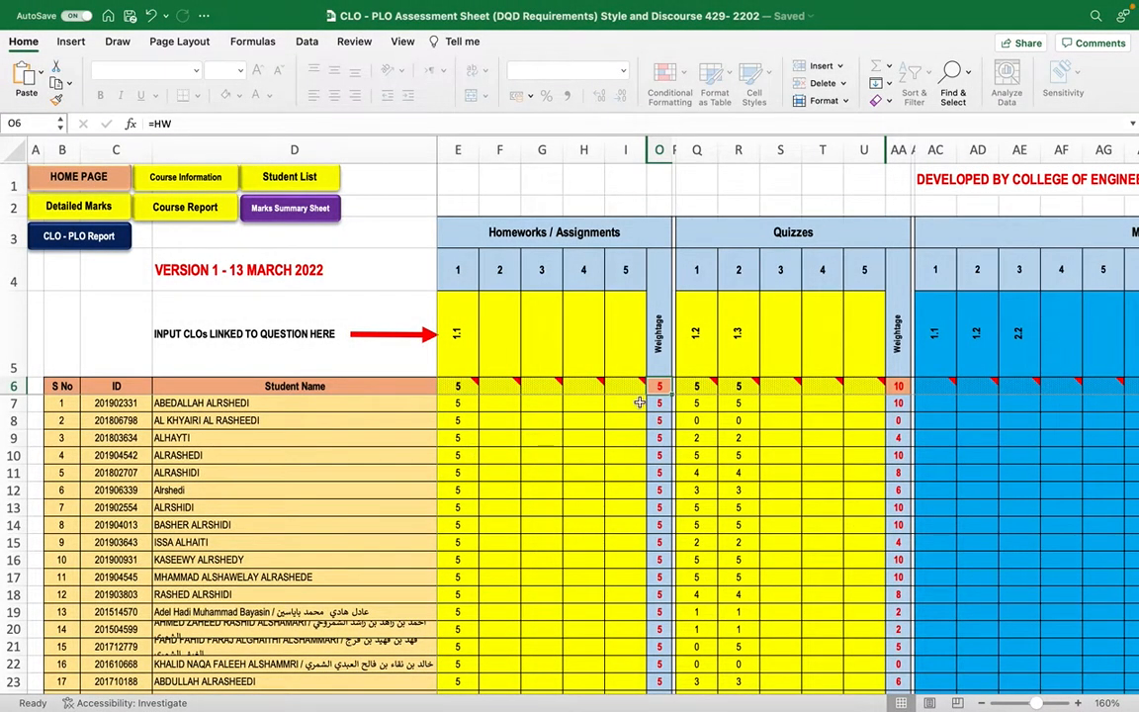
pyautogui.moveTo(763, 404)
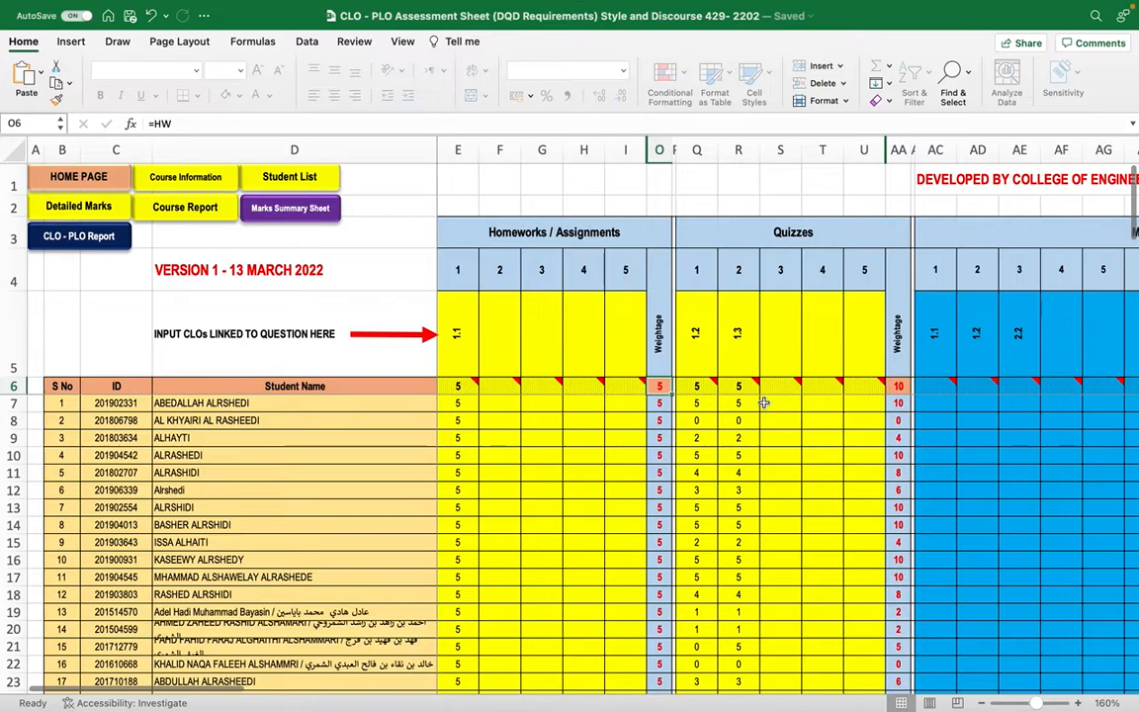
pyautogui.hscroll(3)
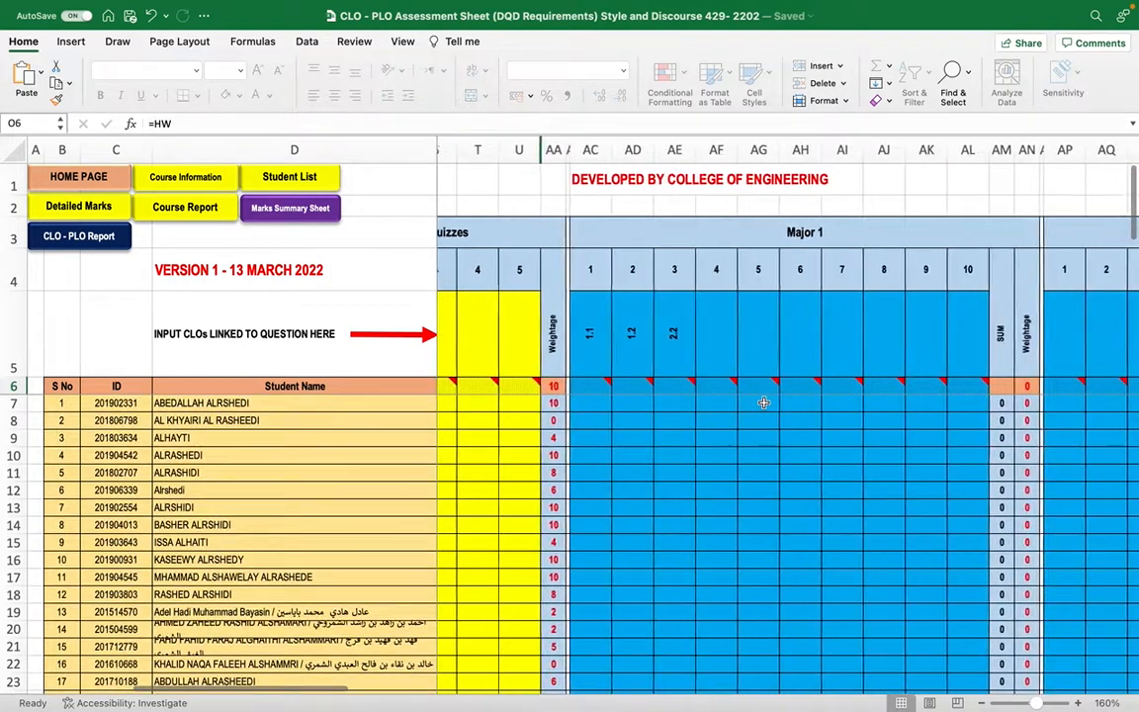
pyautogui.hscroll(3)
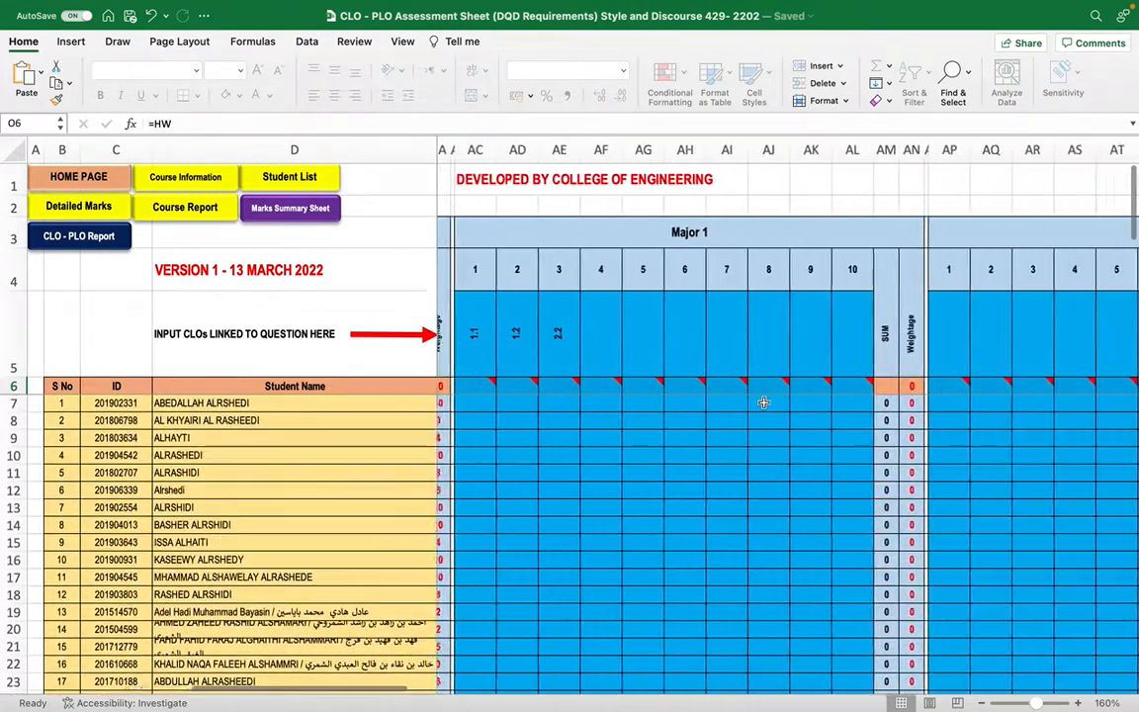
pyautogui.hscroll(3)
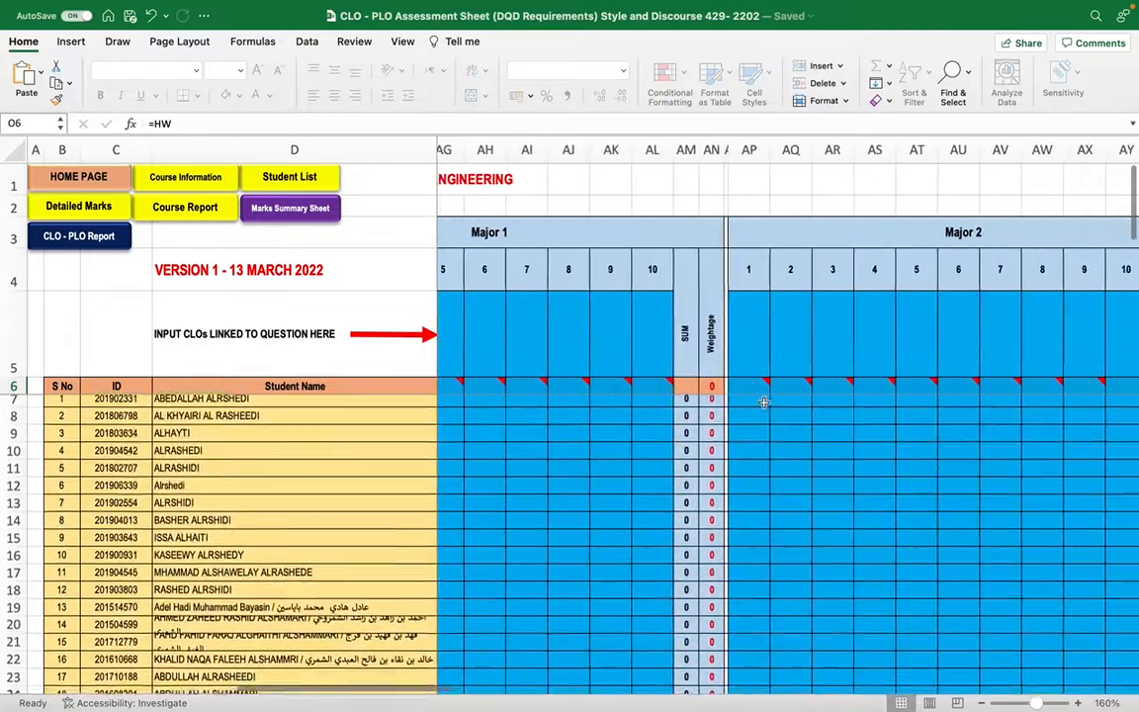
pyautogui.hscroll(3)
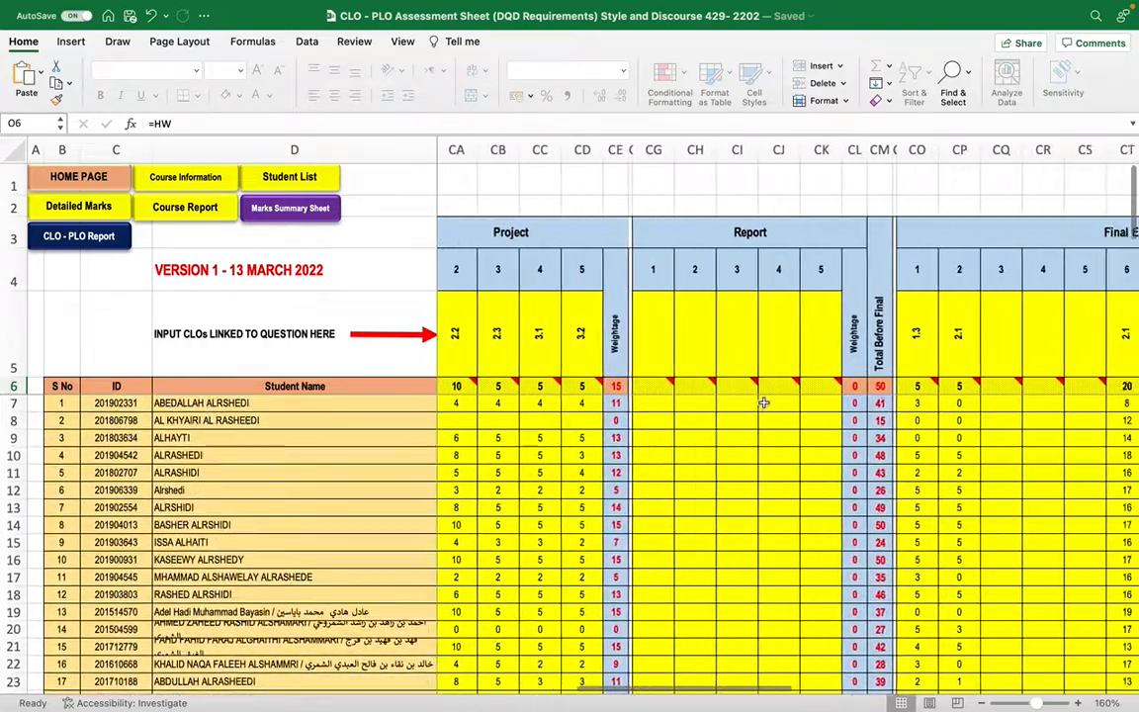
pyautogui.hscroll(3)
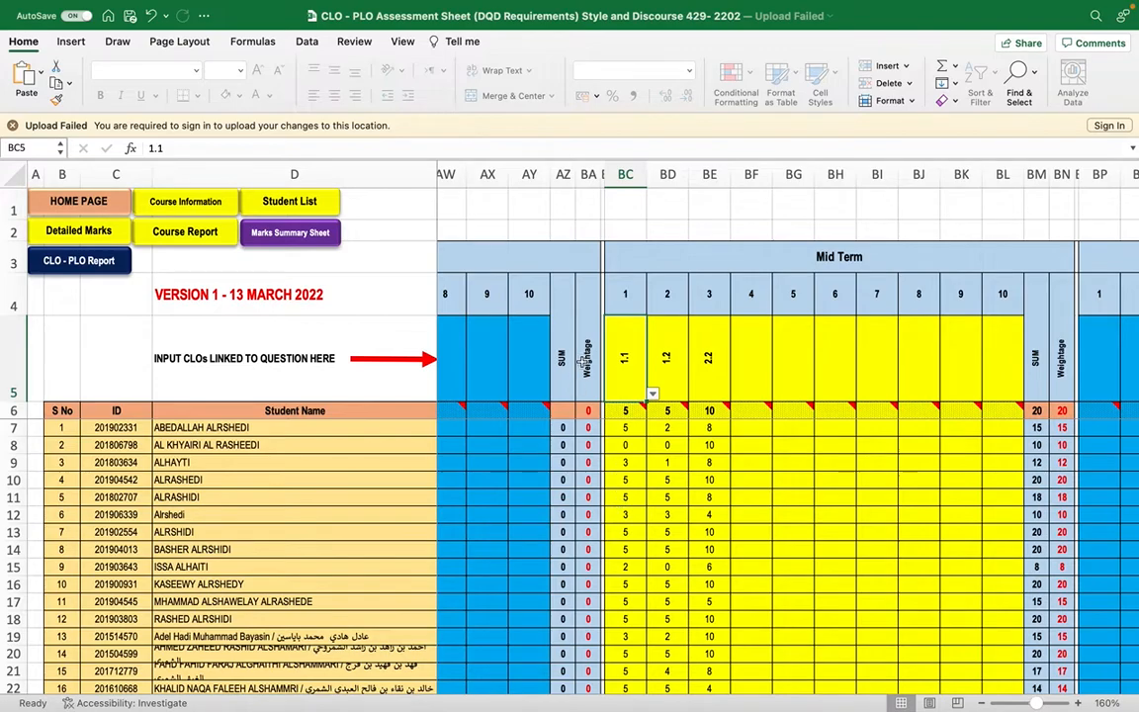
pyautogui.moveTo(771, 234)
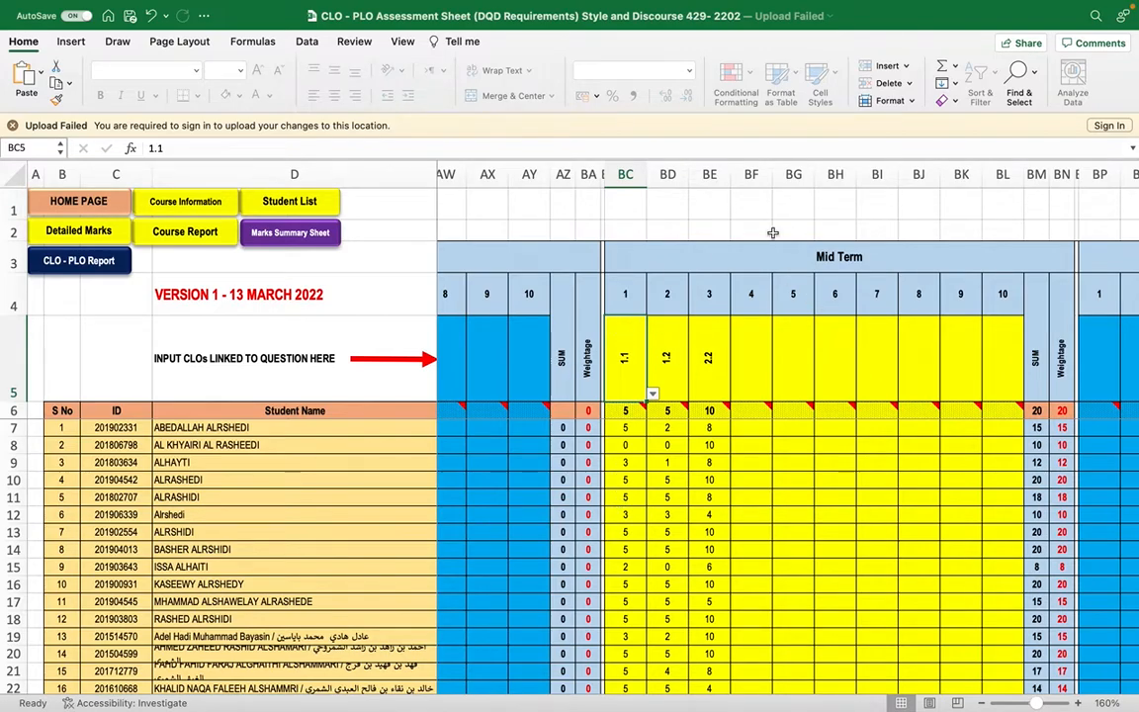
pyautogui.moveTo(645, 317)
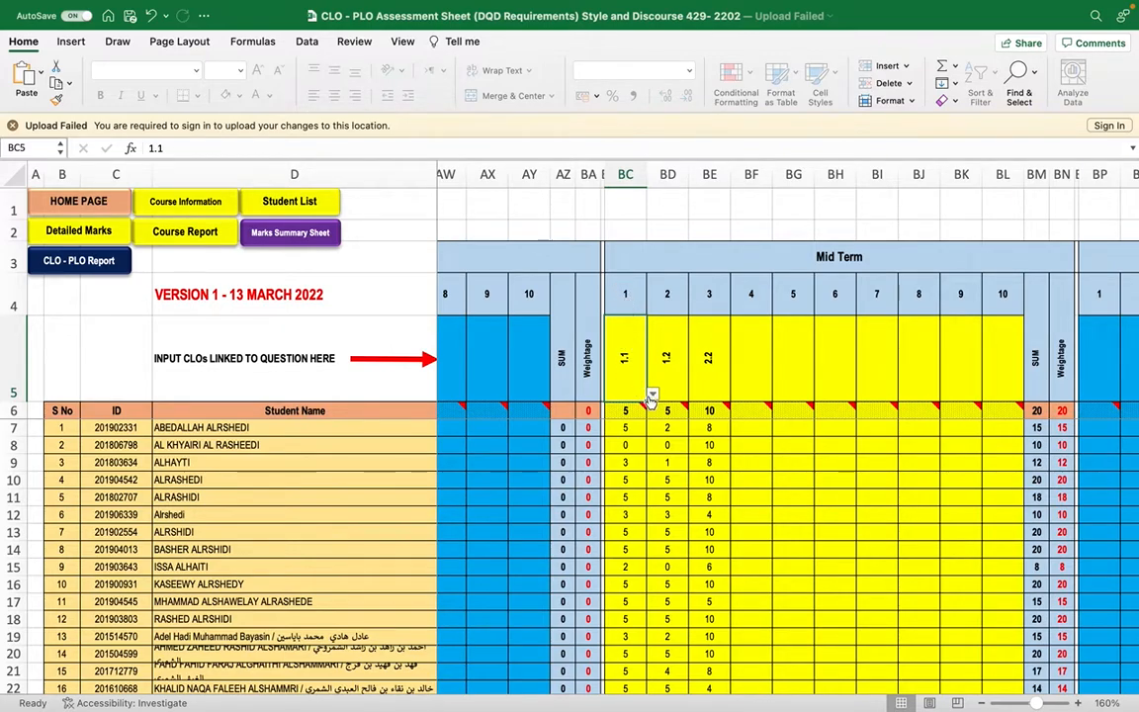
pyautogui.click(652, 395)
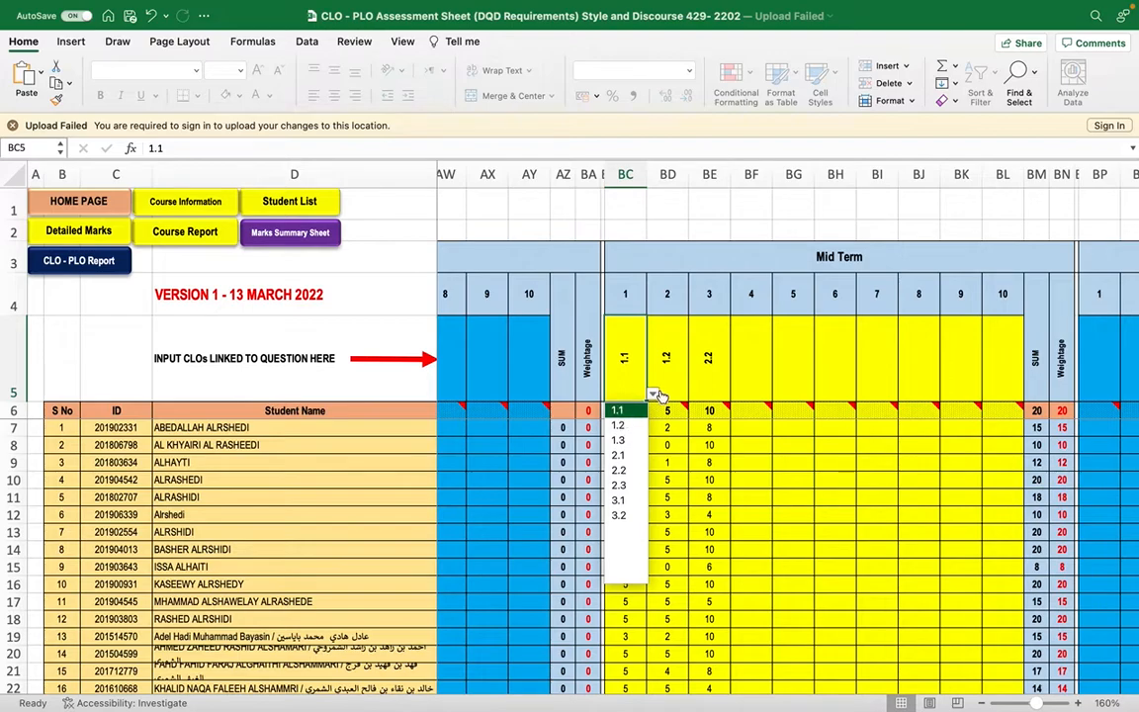
pyautogui.click(668, 409)
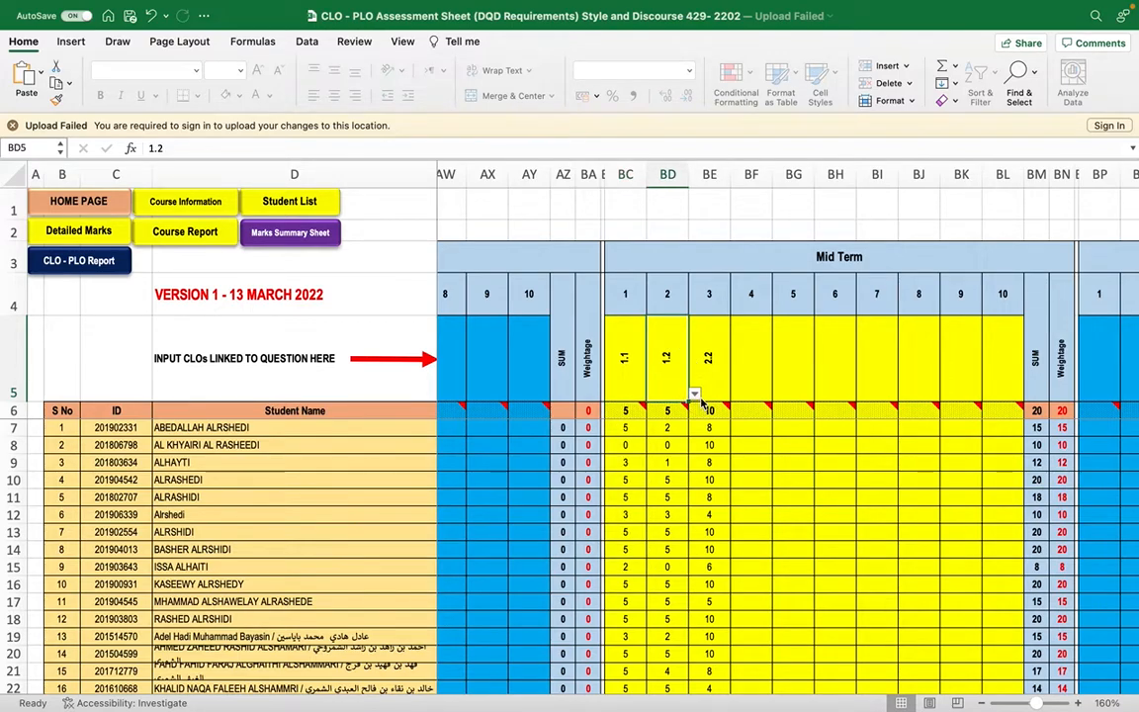
pyautogui.click(696, 393)
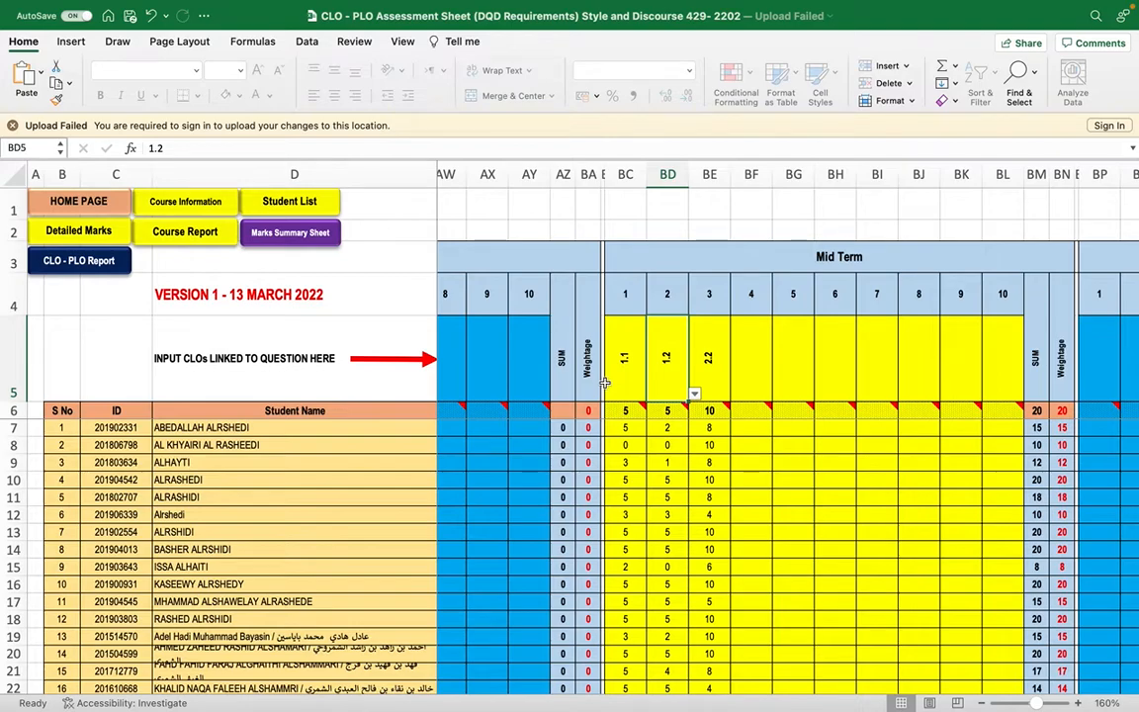
pyautogui.moveTo(443, 516)
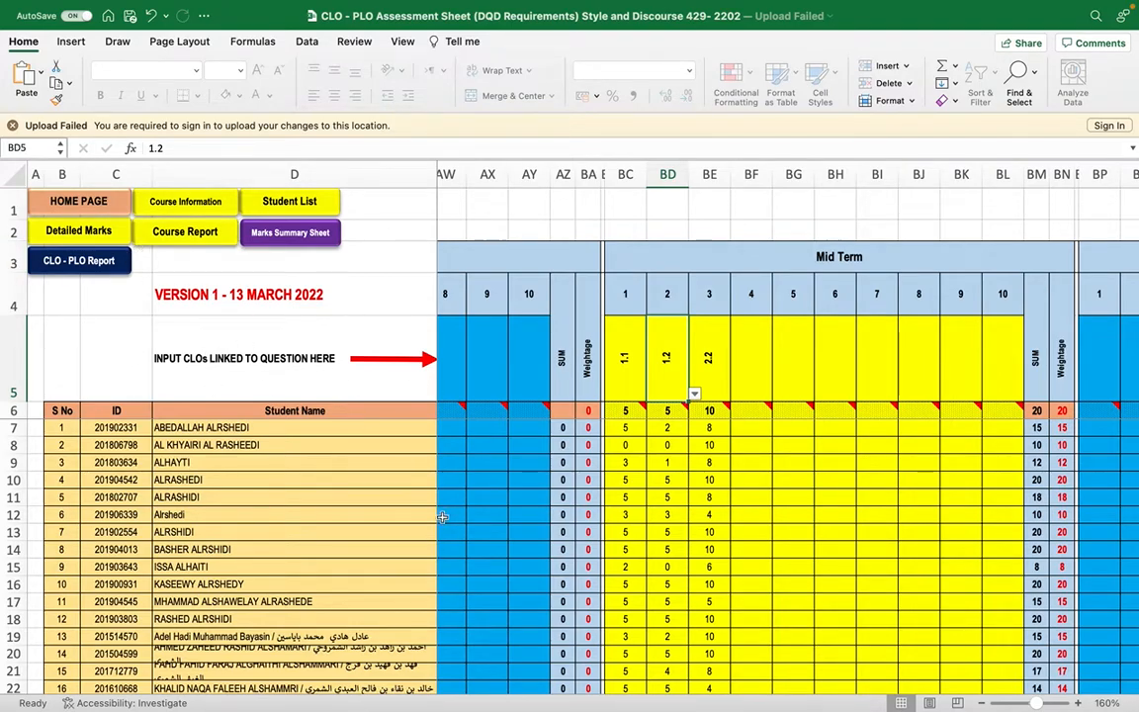
pyautogui.moveTo(657, 477)
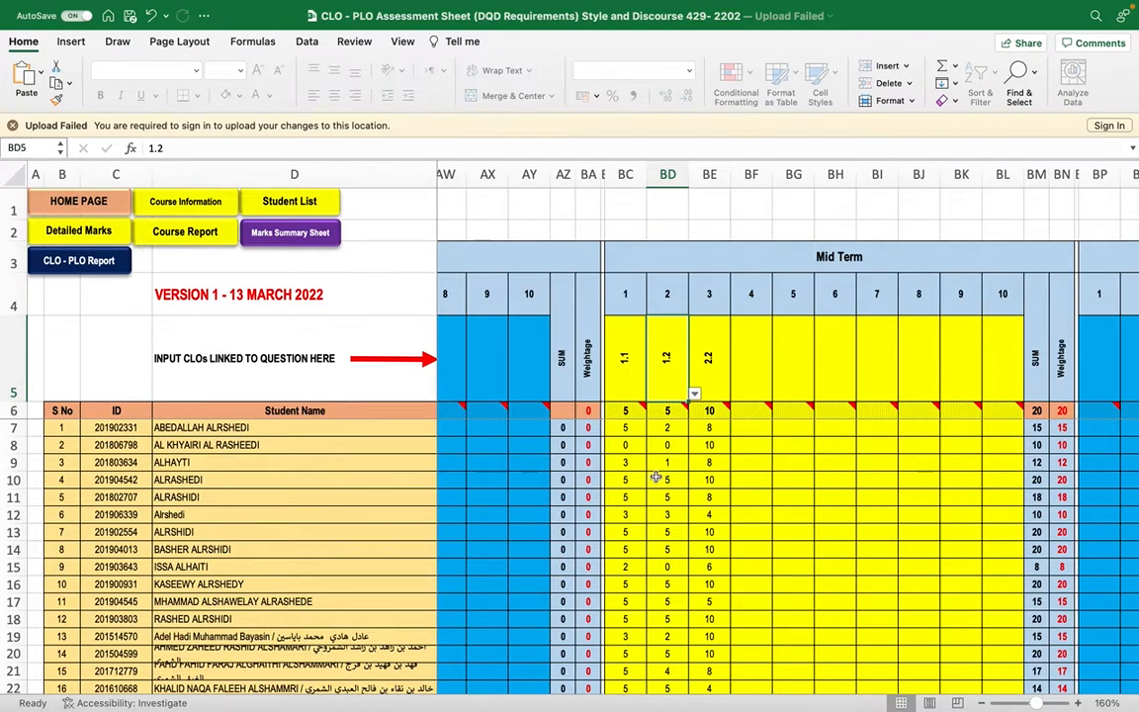
pyautogui.moveTo(577, 414)
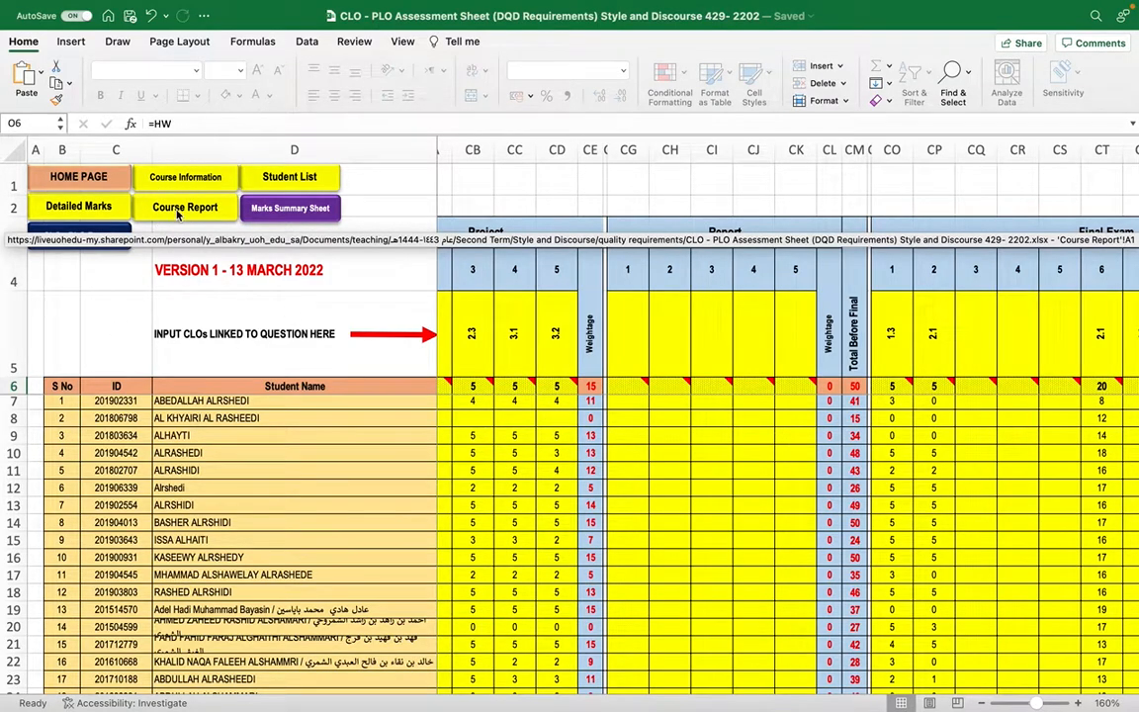
# Switch to the Course Report and scroll through its grade distribution, PLO chart and CLO matrix.
pyautogui.click(183, 207)
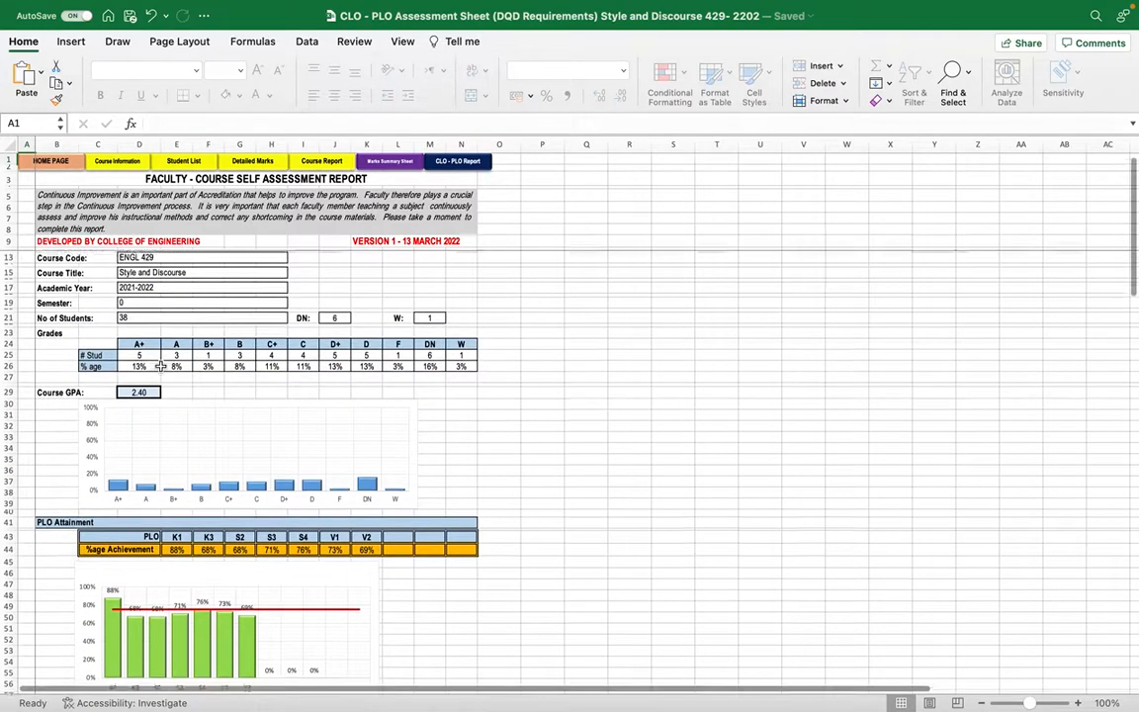
pyautogui.scroll(-3)
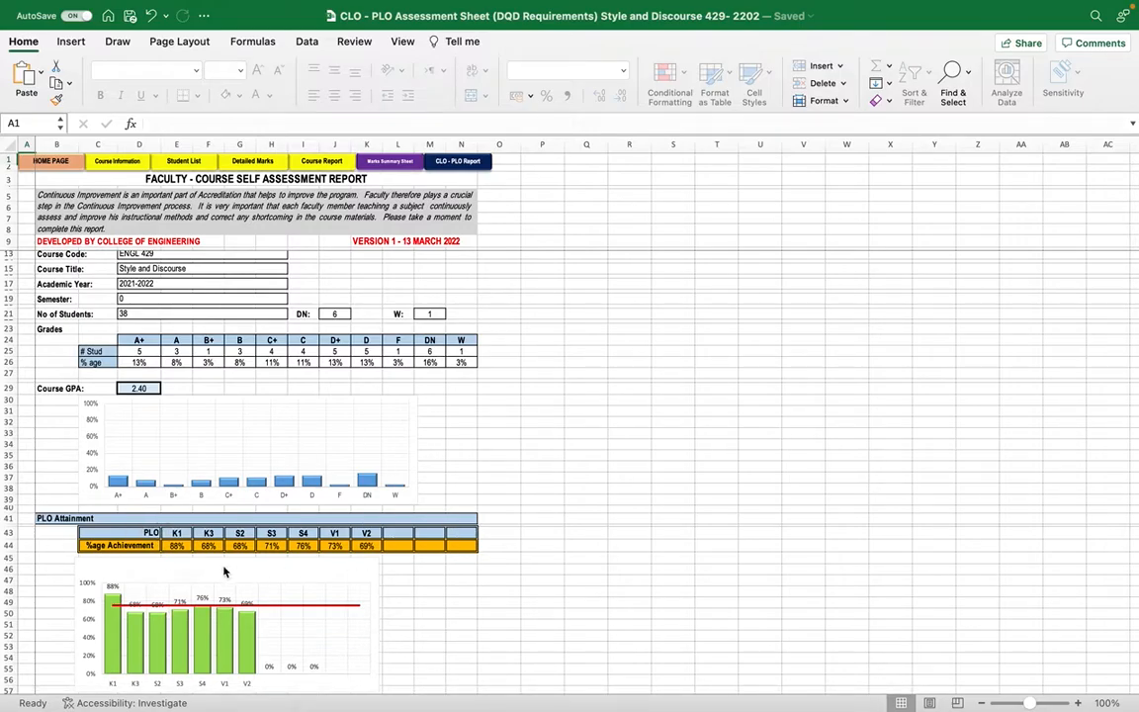
pyautogui.scroll(-3)
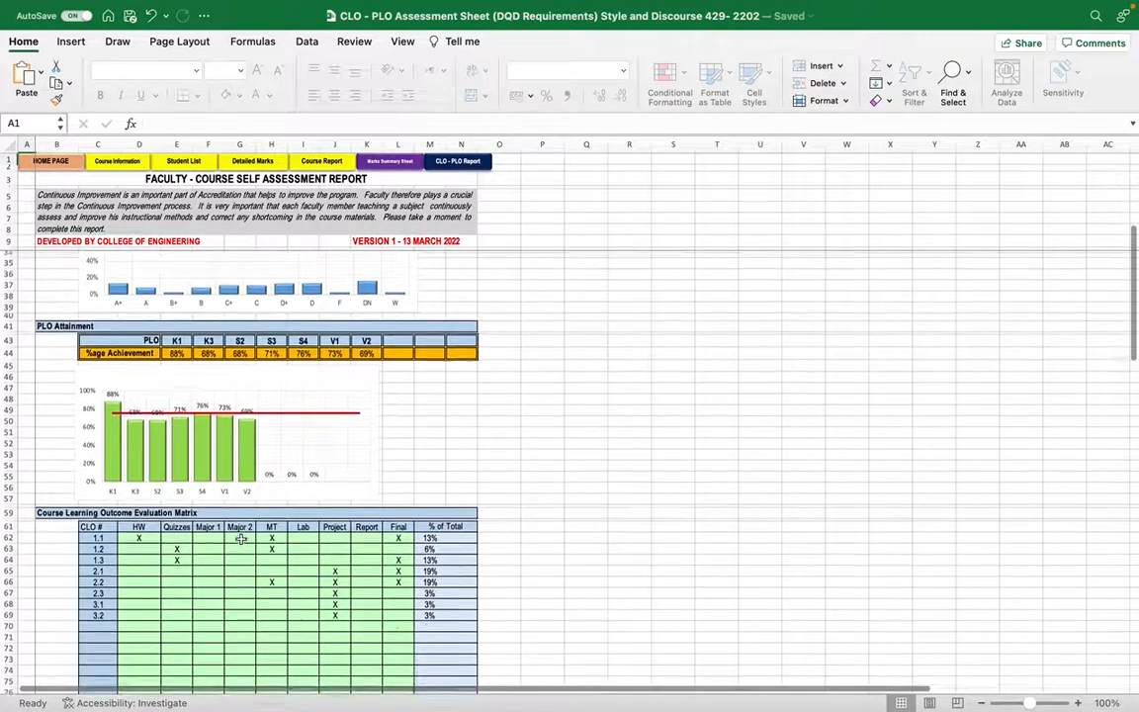
pyautogui.scroll(-3)
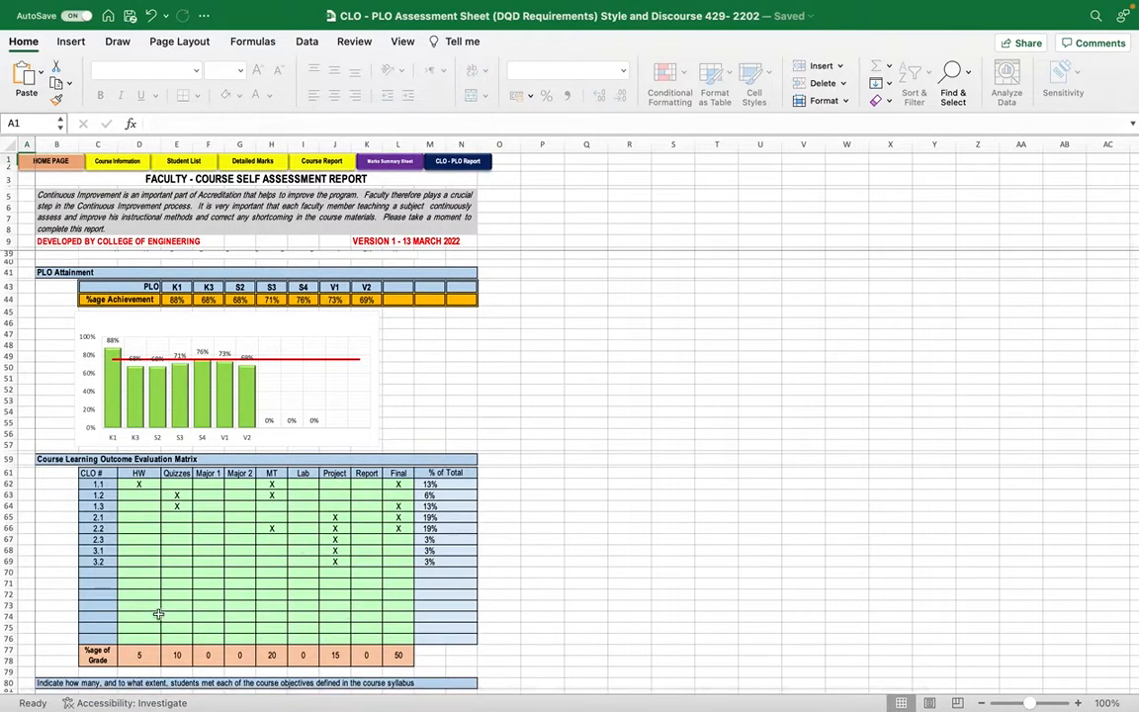
pyautogui.scroll(-3)
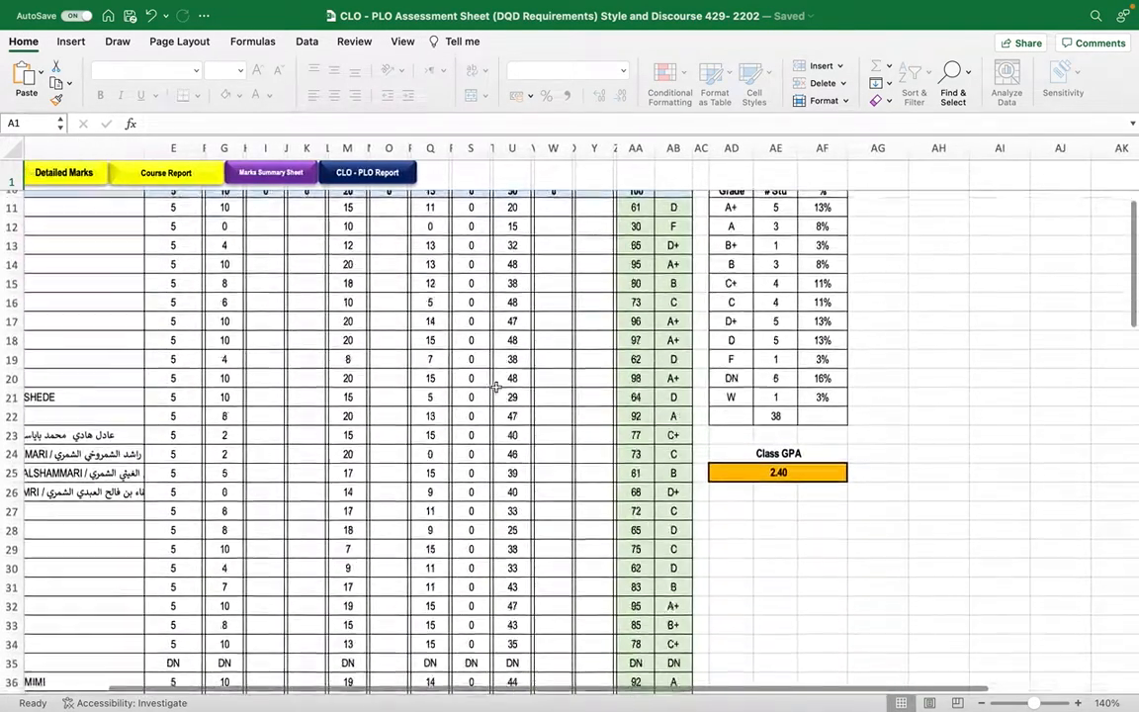
# Scroll through the Marks Summary student totals, grades and the 2.40 class GPA.
pyautogui.scroll(3)
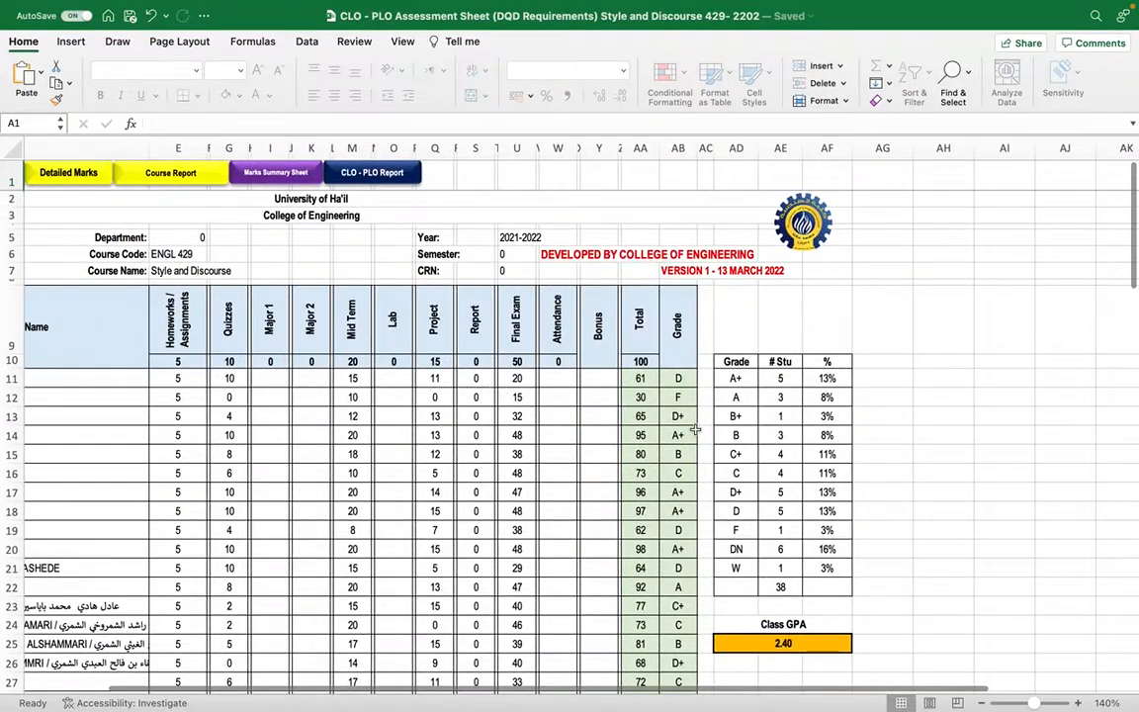
pyautogui.scroll(-3)
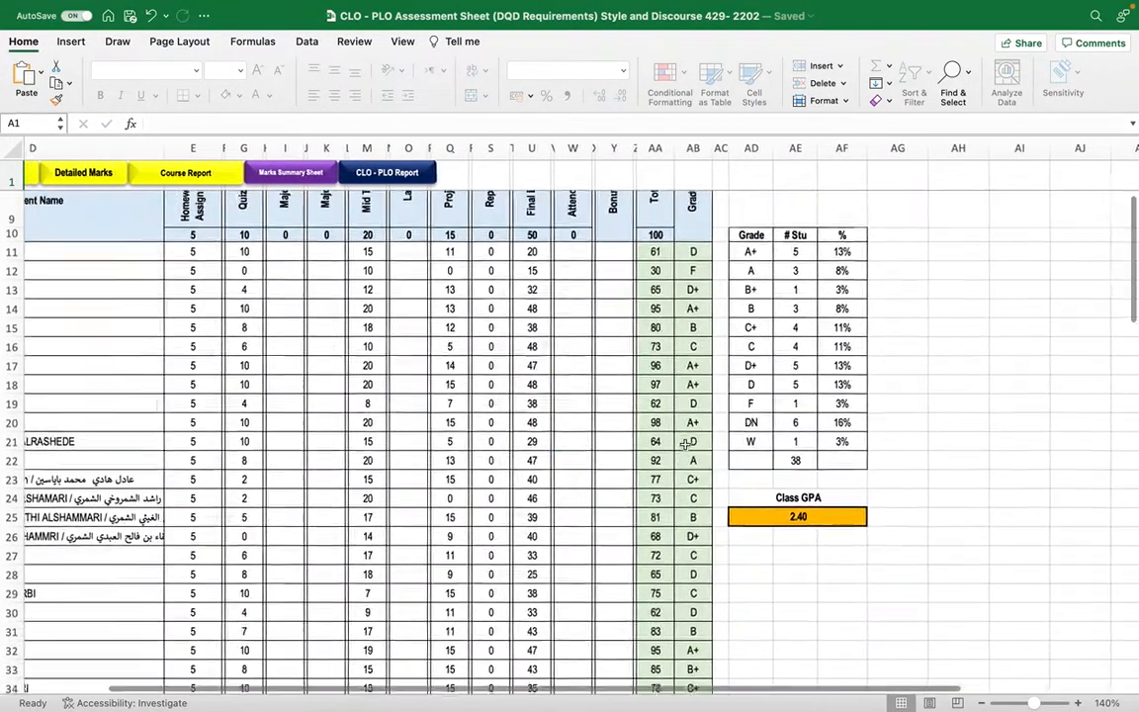
pyautogui.scroll(3)
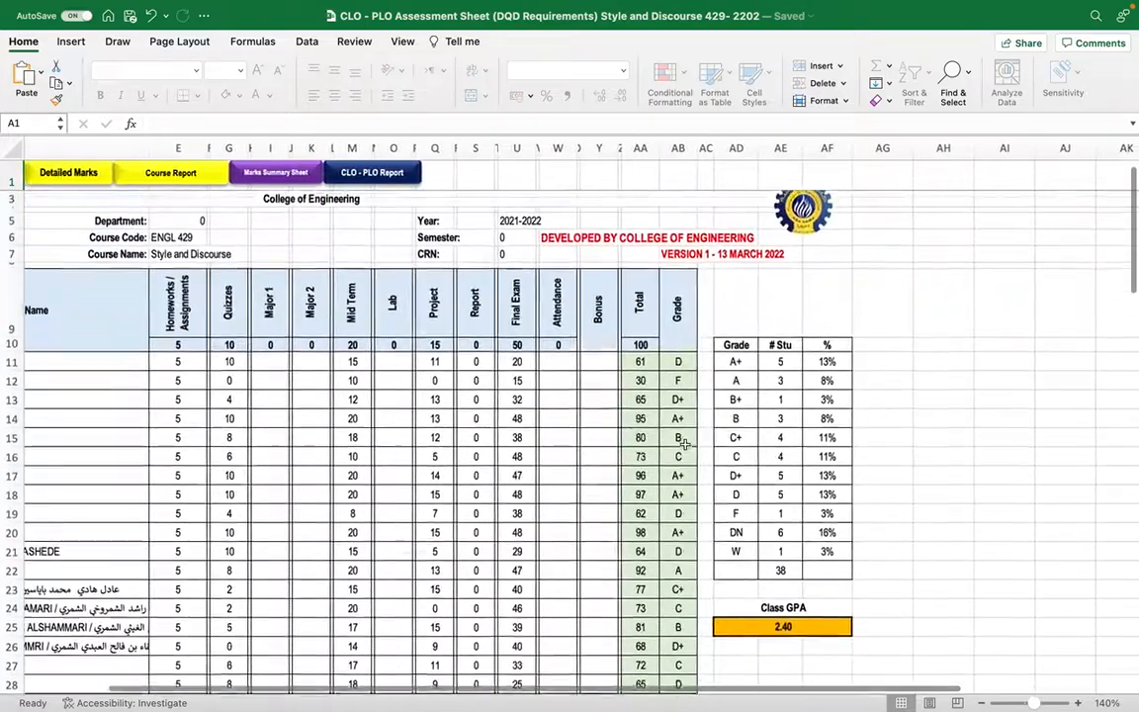
pyautogui.scroll(-3)
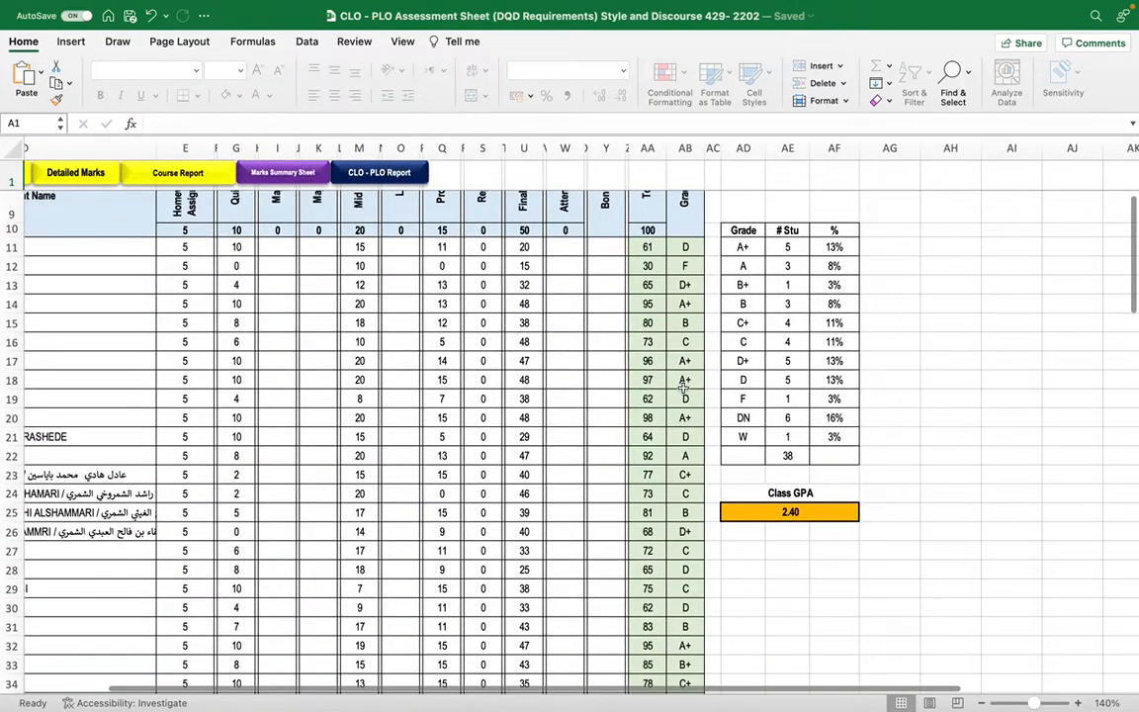
pyautogui.scroll(3)
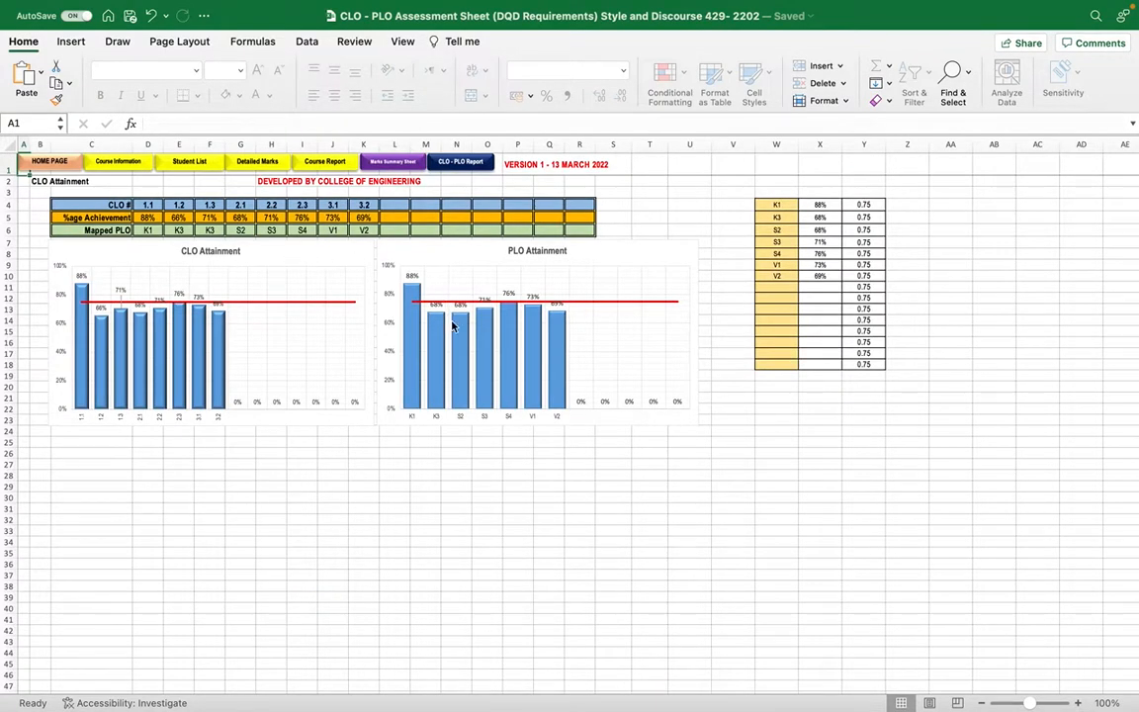
pyautogui.moveTo(530, 292)
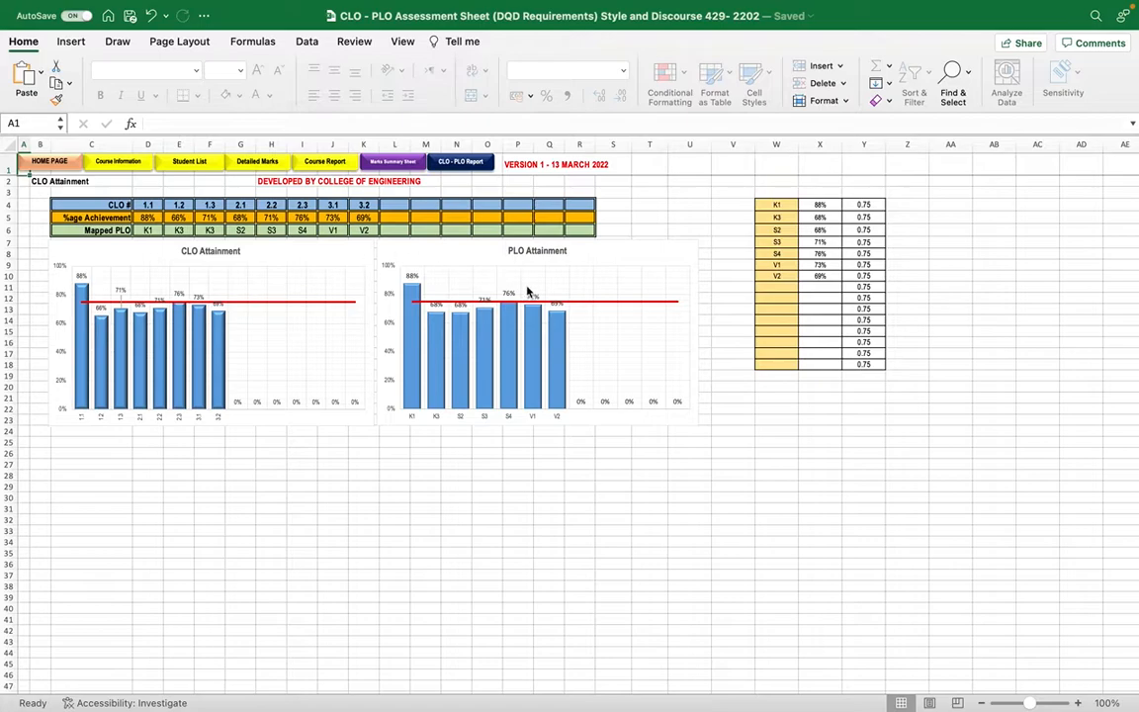
pyautogui.moveTo(281, 494)
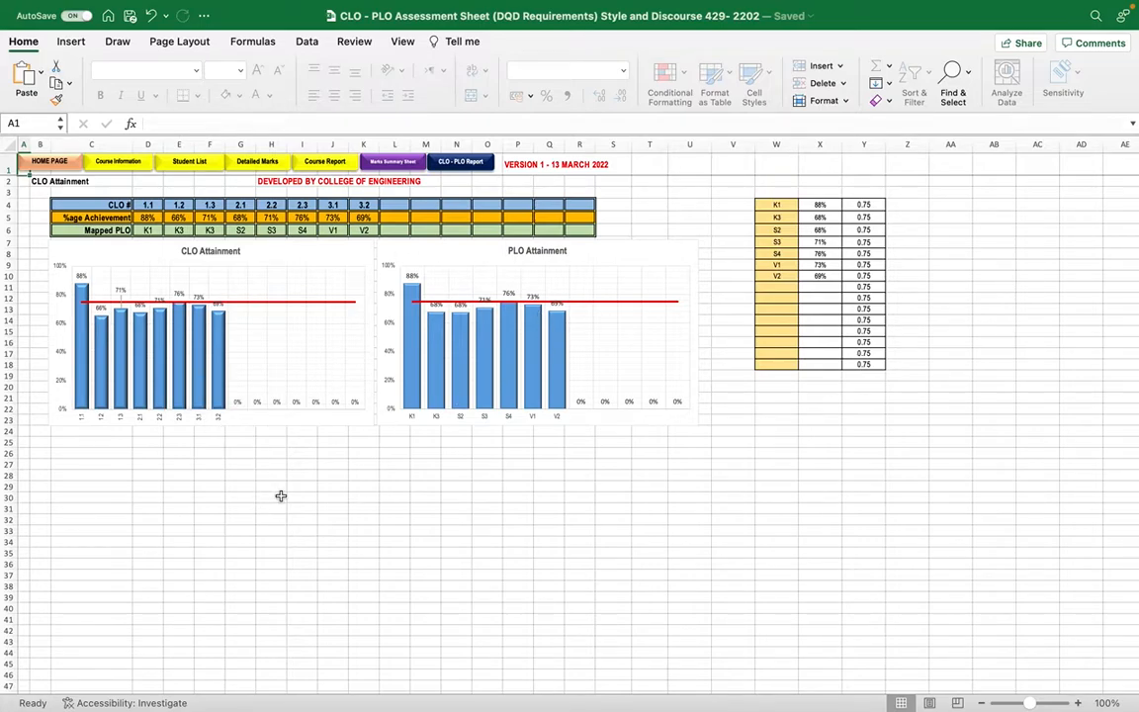